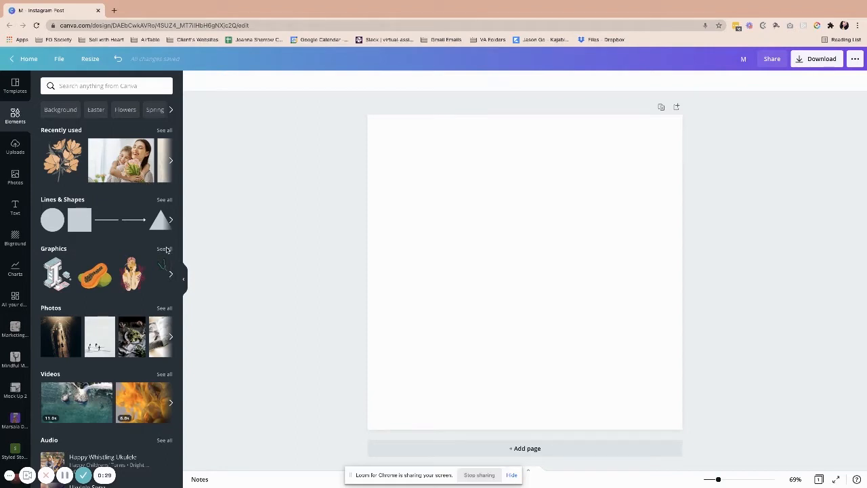
# - Open all Graphics, then all Featured graphics, and scroll through the collection
pyautogui.click(164, 248)
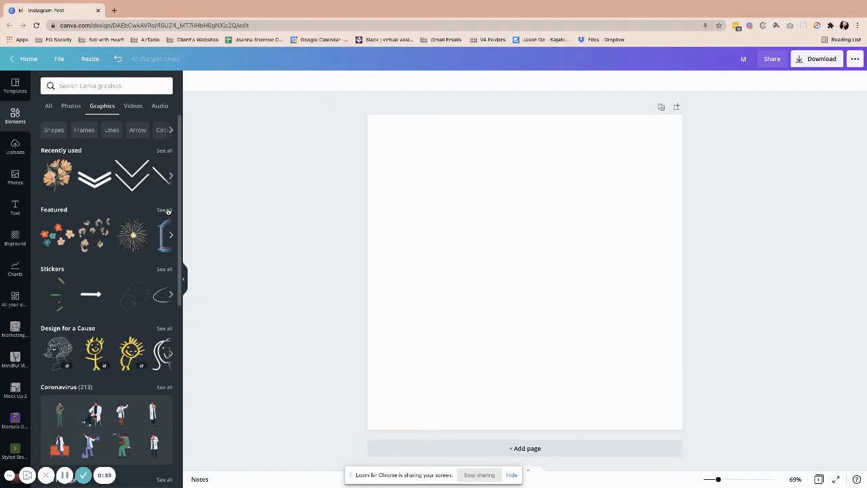
pyautogui.click(164, 209)
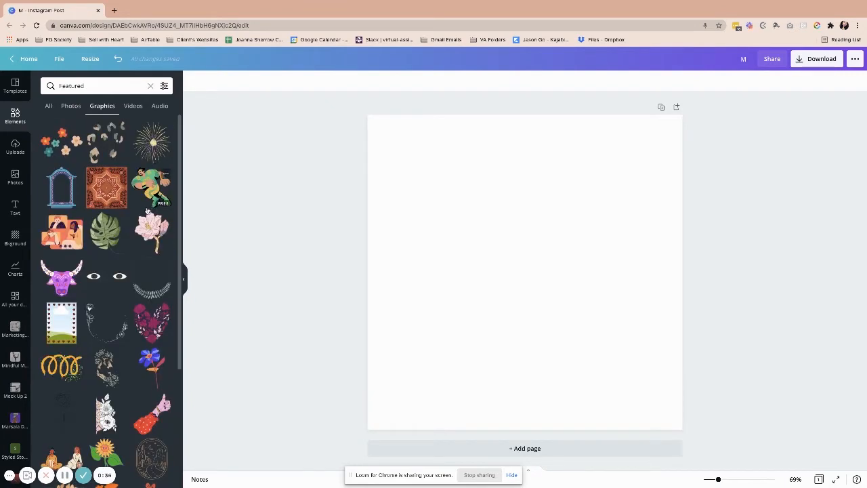
pyautogui.scroll(-3)
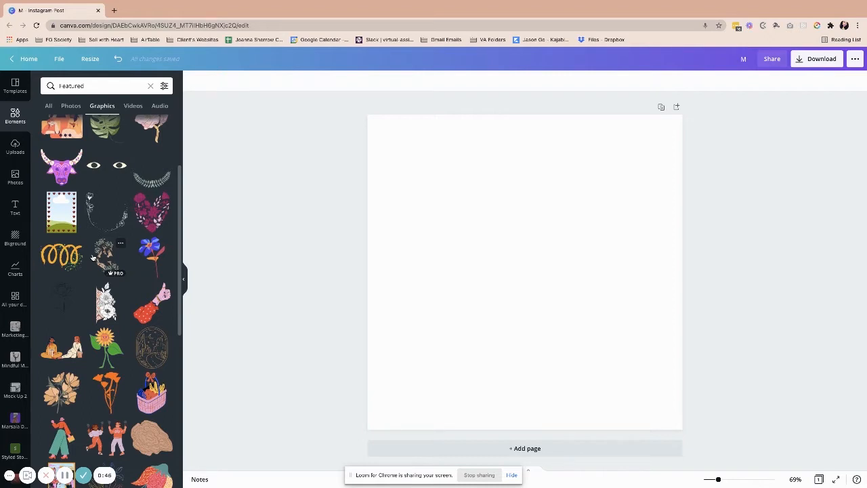
pyautogui.scroll(-3)
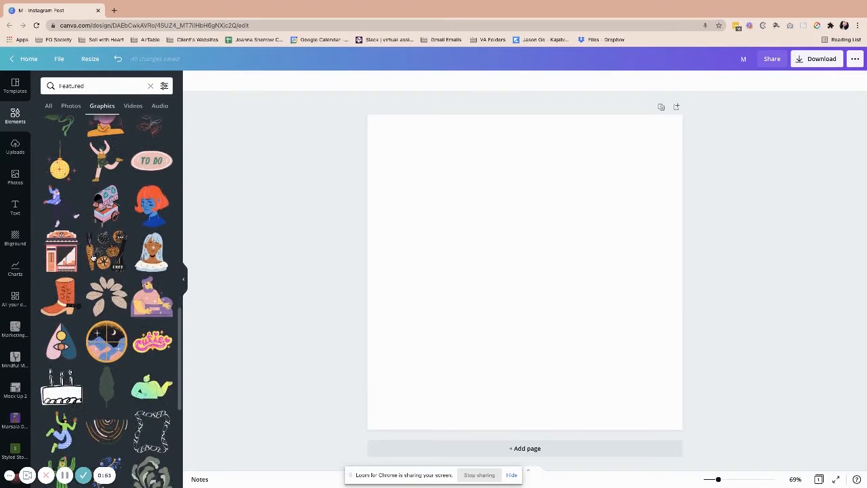
pyautogui.scroll(-3)
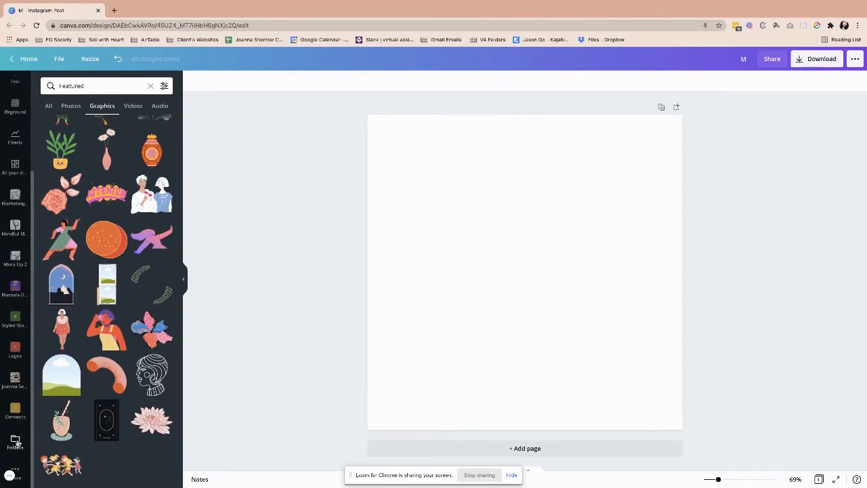
# - Go to Folders > Elements > Marsala Digital and scroll through its saved graphics
pyautogui.click(15, 441)
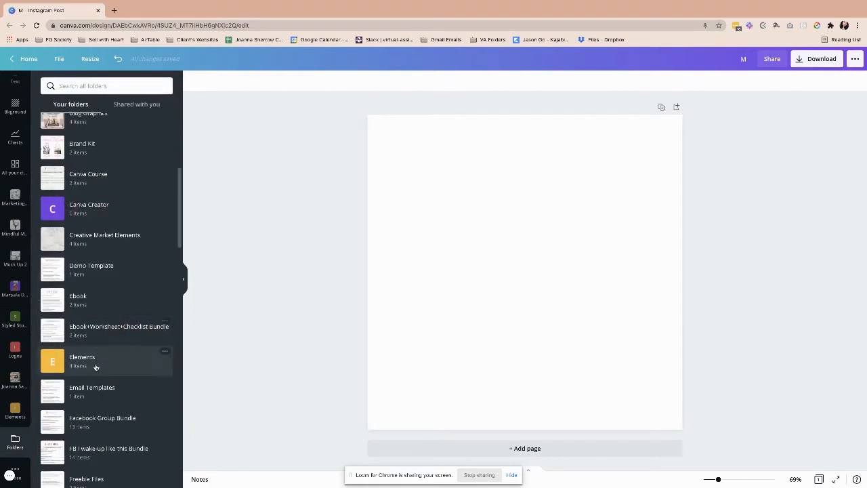
pyautogui.click(82, 360)
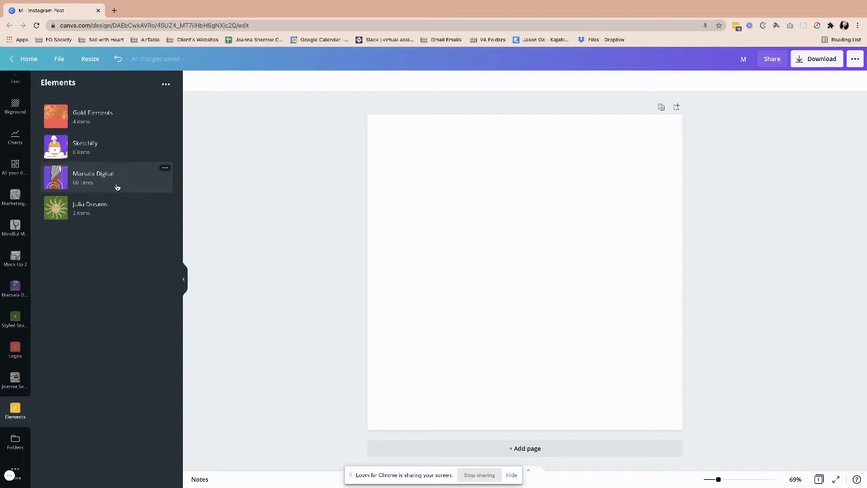
pyautogui.moveTo(118, 207)
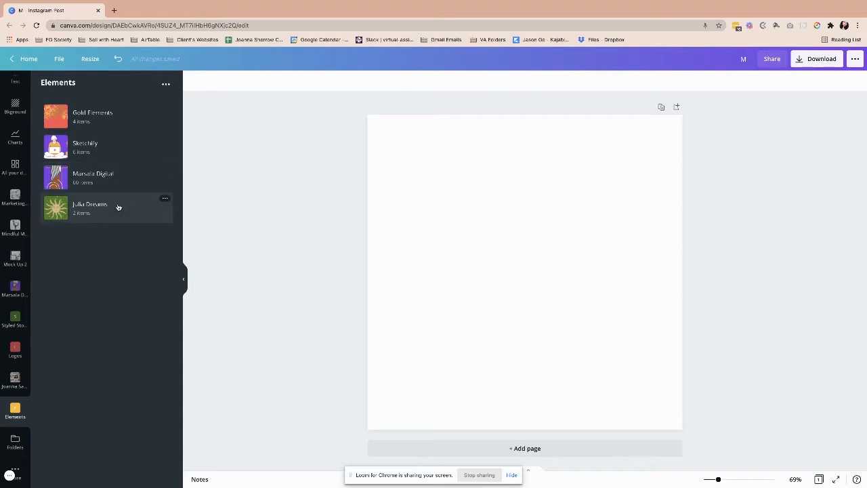
pyautogui.moveTo(105, 177)
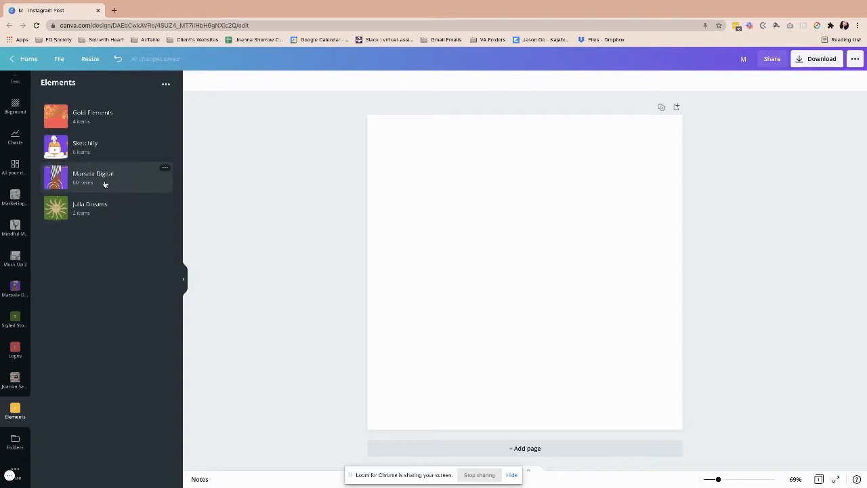
pyautogui.click(92, 177)
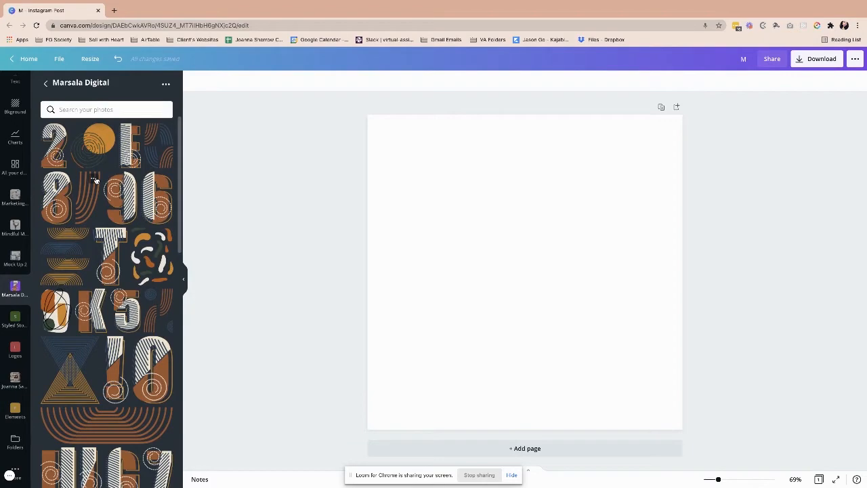
pyautogui.scroll(-3)
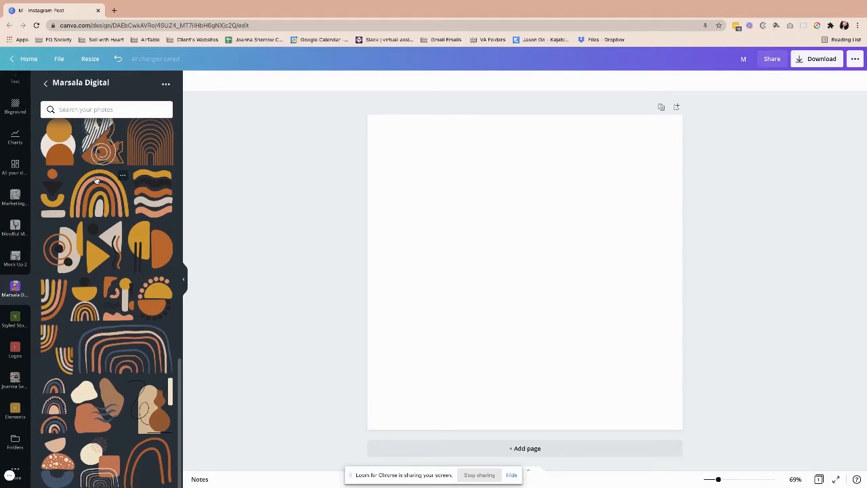
pyautogui.scroll(-3)
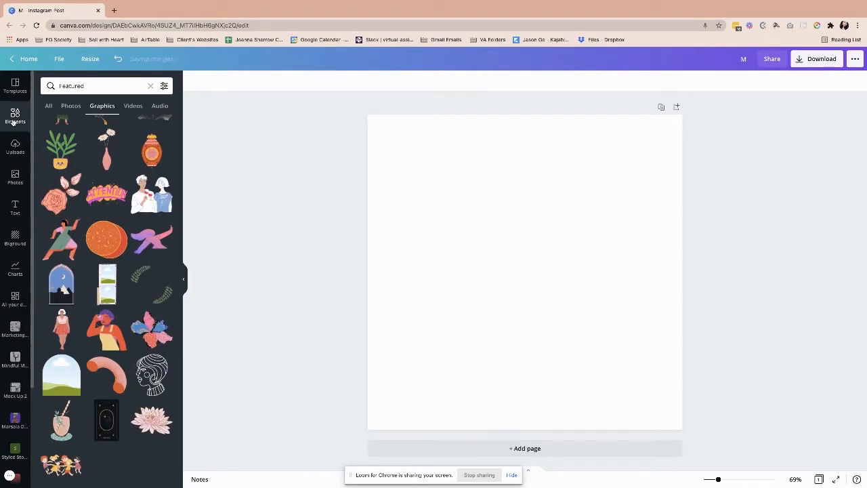
pyautogui.moveTo(266, 177)
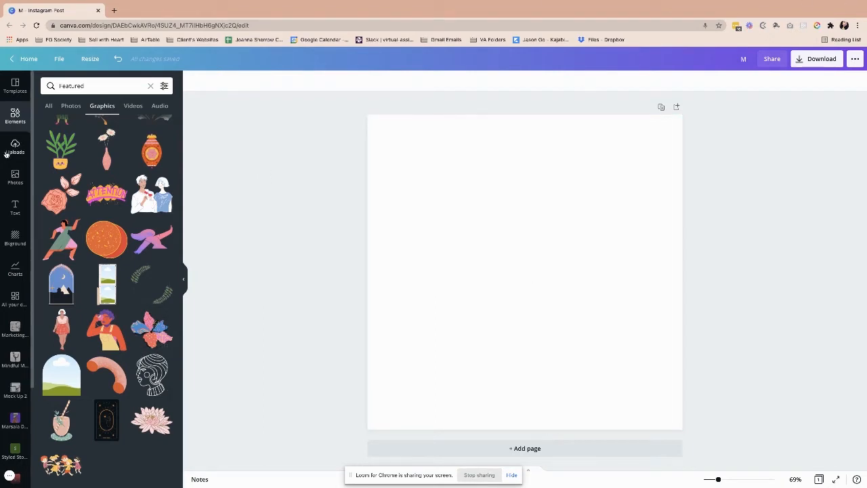
# - Show Recently used templates in the Templates panel and scroll the list
pyautogui.click(15, 86)
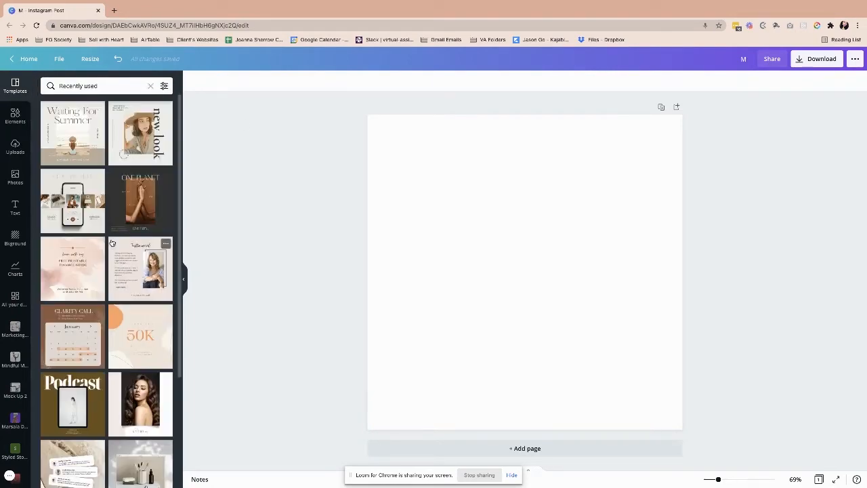
pyautogui.scroll(-3)
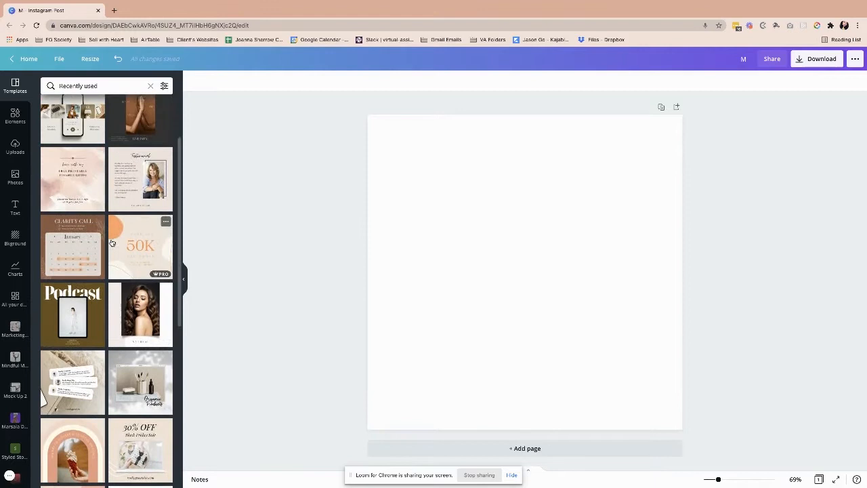
pyautogui.moveTo(72, 247)
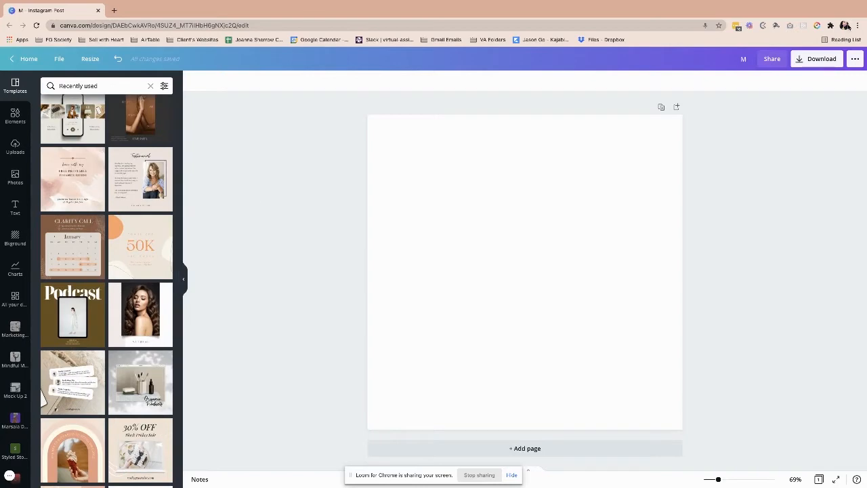
pyautogui.click(847, 26)
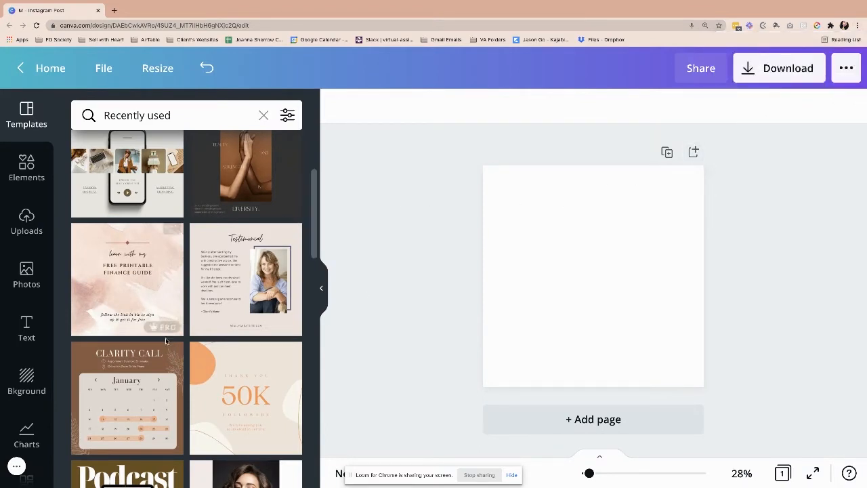
# - Add the Clarity Call Calendar template to Likes
pyautogui.scroll(-3)
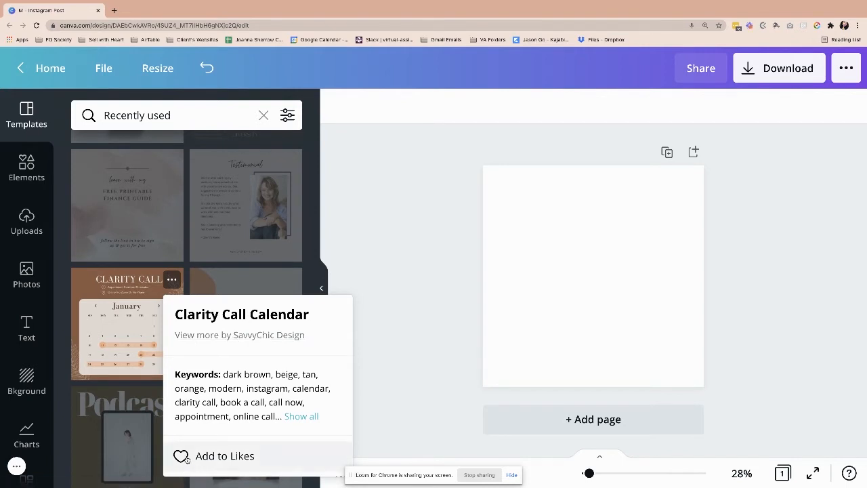
pyautogui.click(224, 455)
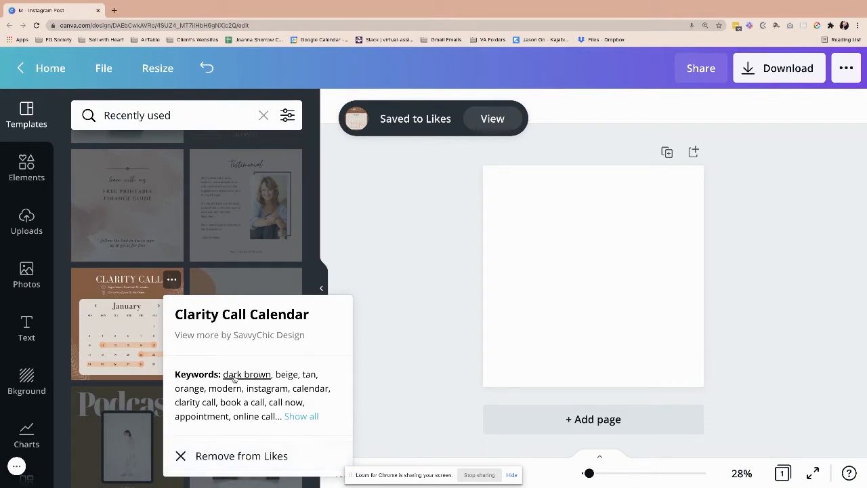
pyautogui.moveTo(77, 300)
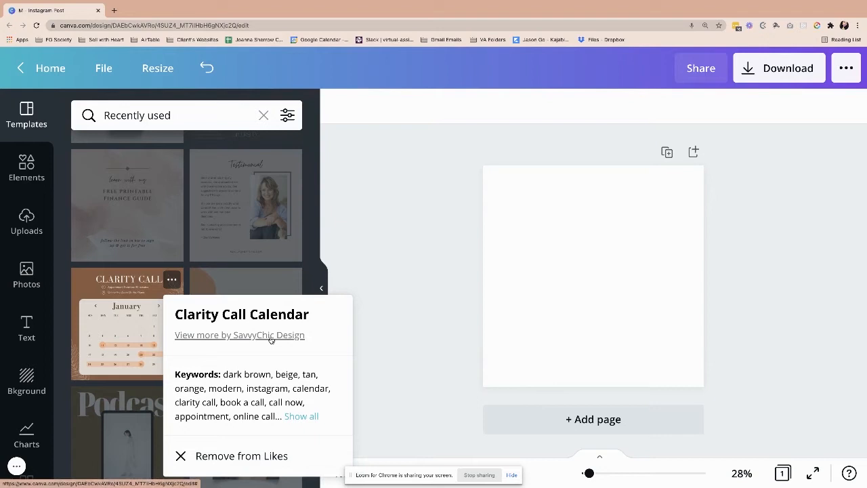
# - View more templates by SavvyChic Design and scroll through the results
pyautogui.click(240, 334)
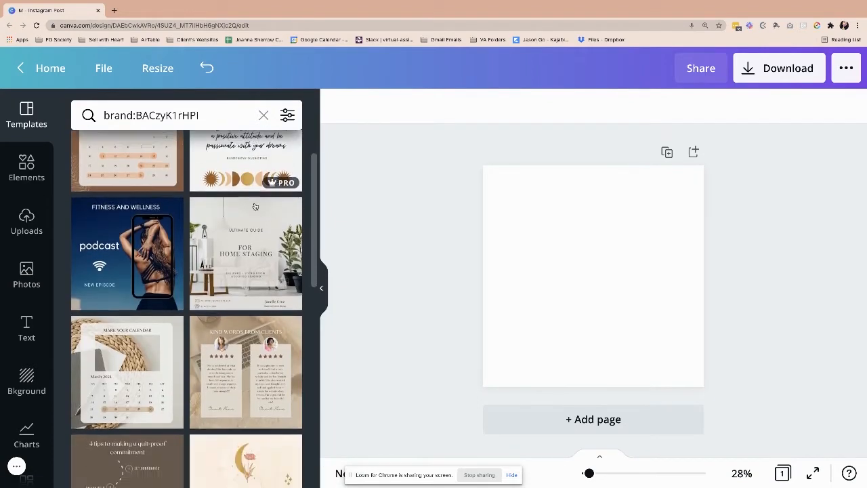
pyautogui.scroll(-3)
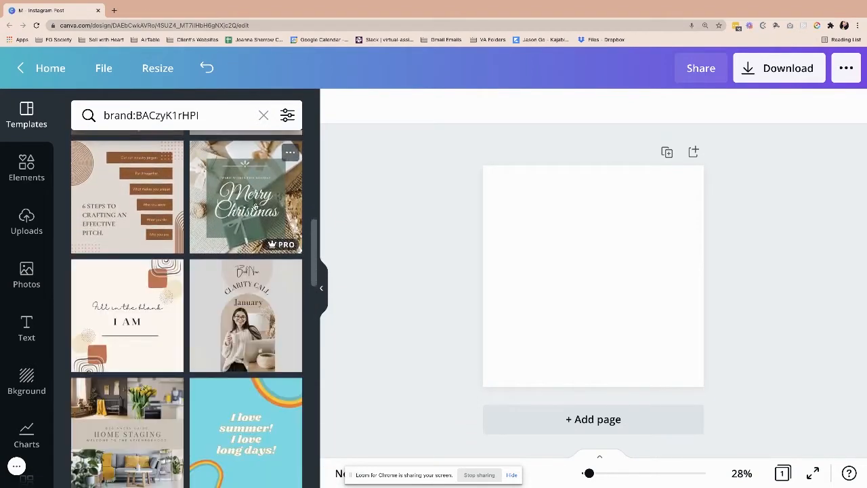
pyautogui.scroll(-3)
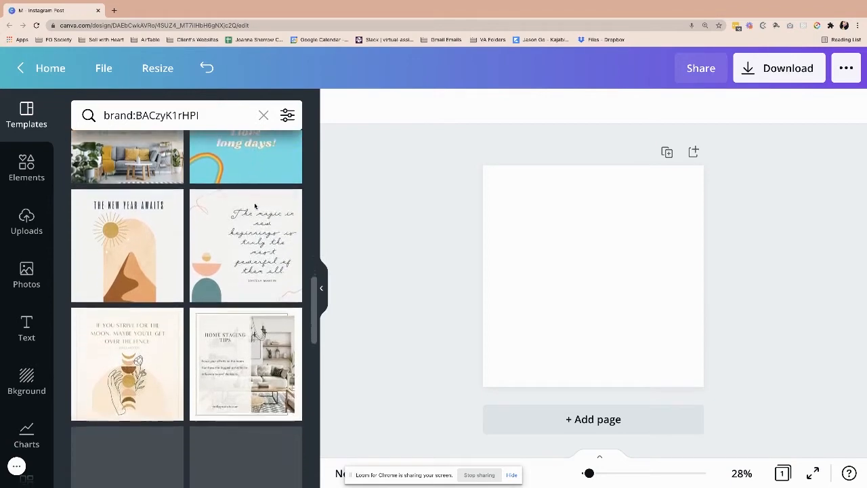
pyautogui.scroll(-3)
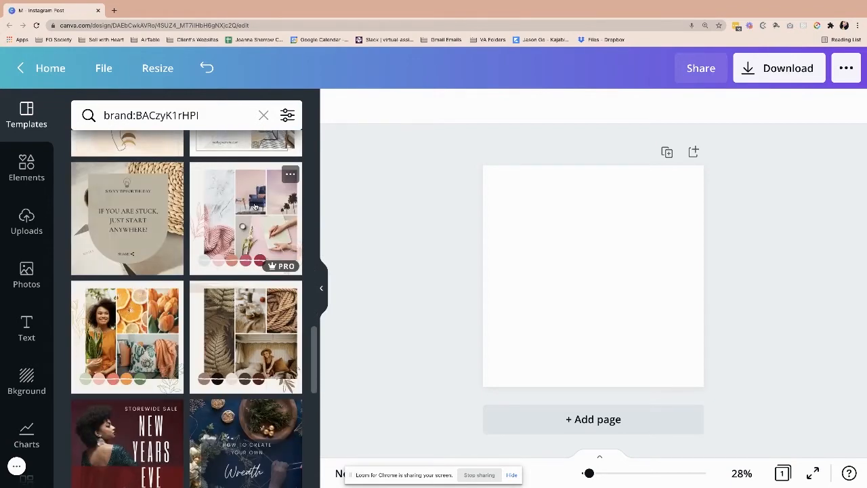
pyautogui.scroll(-3)
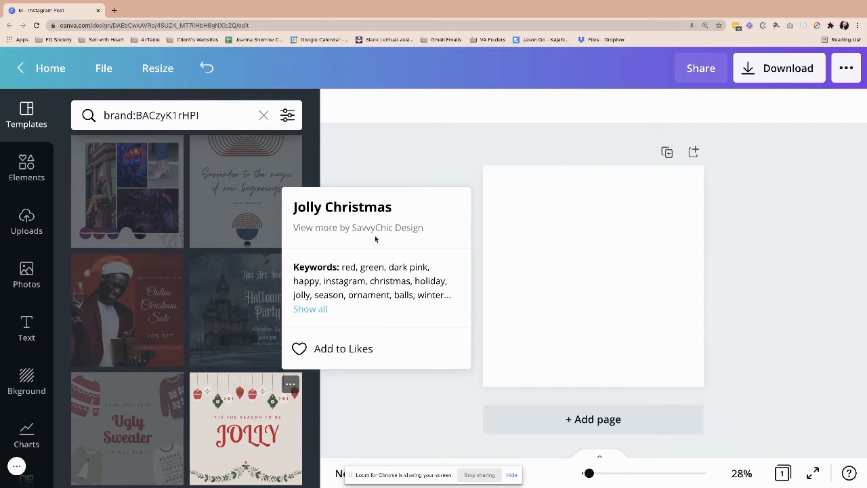
# - Search templates for 'savvychic design' and scroll through the matches
pyautogui.click(156, 115)
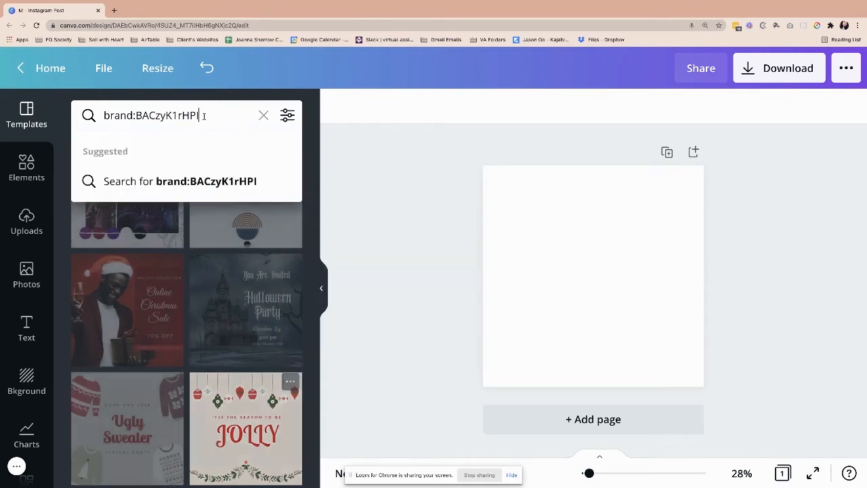
pyautogui.write('savvychic design')
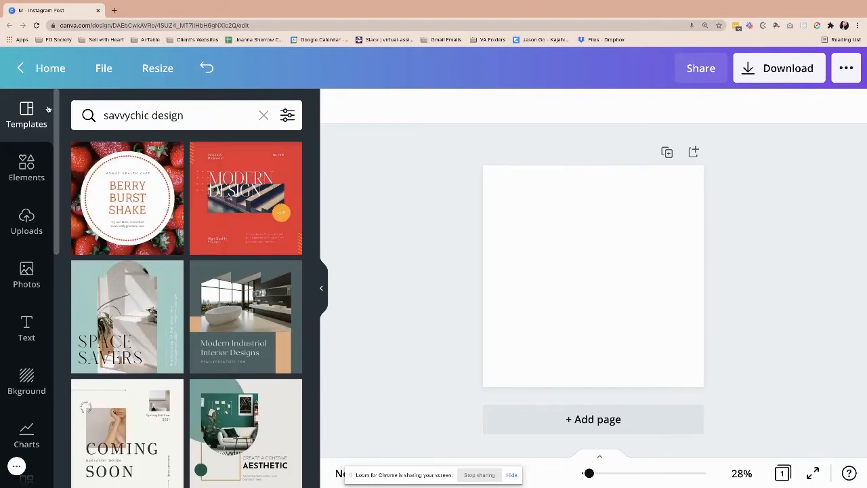
pyautogui.click(256, 10)
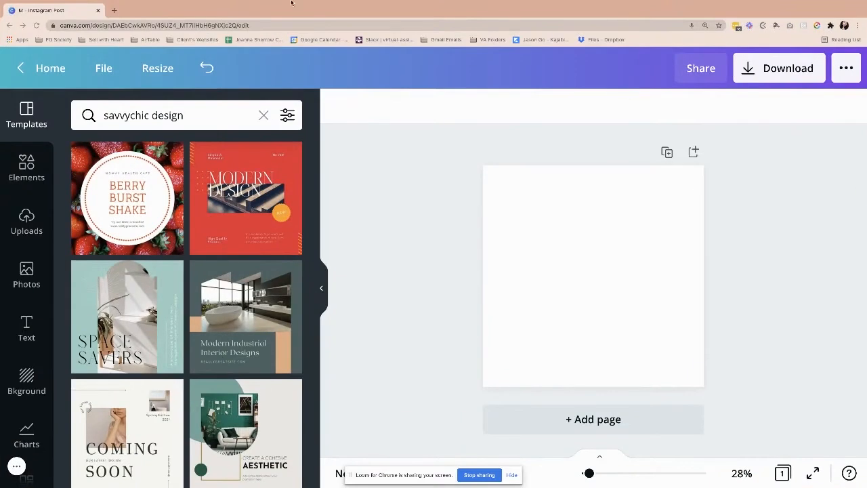
pyautogui.scroll(-3)
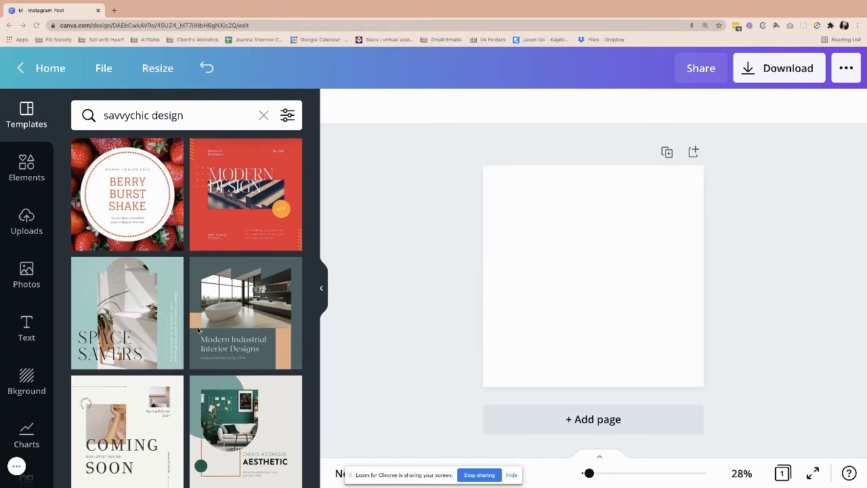
pyautogui.scroll(-3)
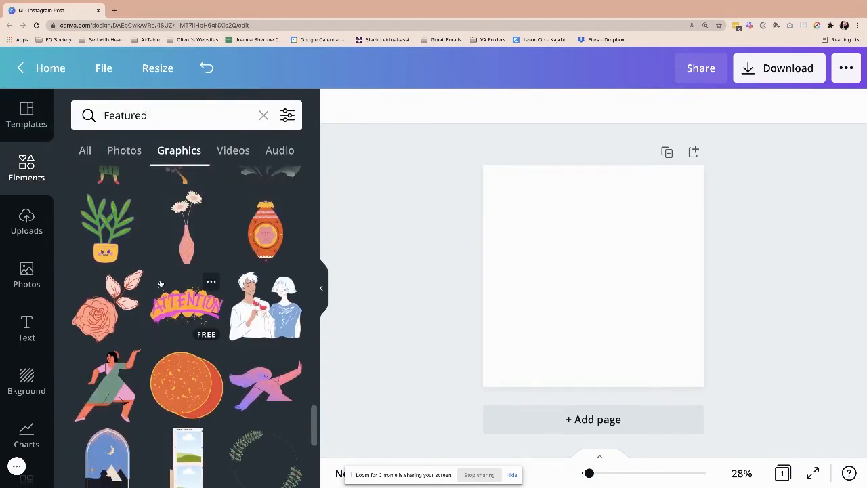
pyautogui.scroll(-3)
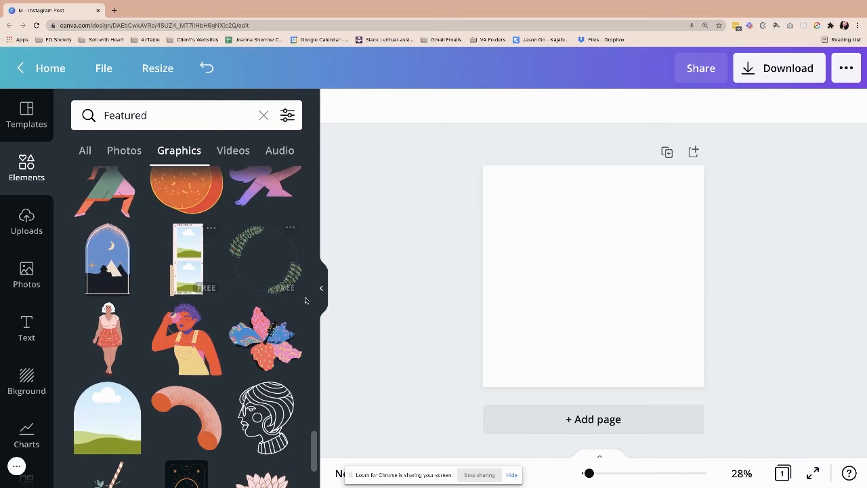
pyautogui.scroll(-3)
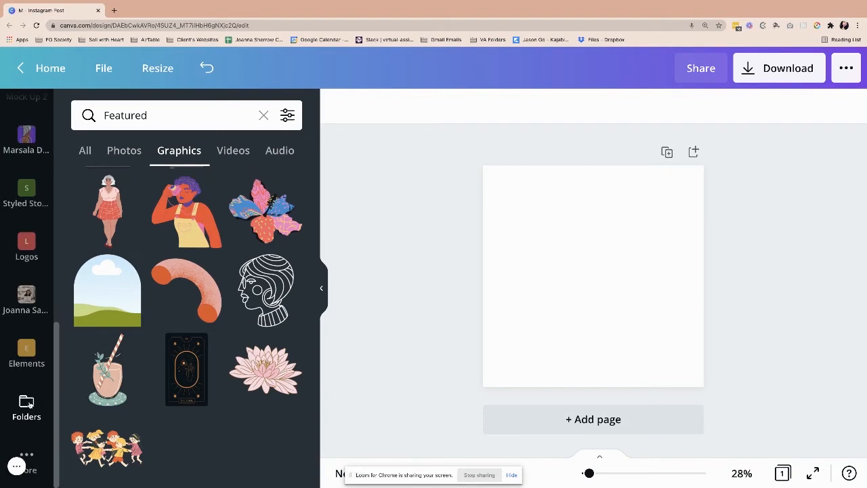
pyautogui.click(26, 406)
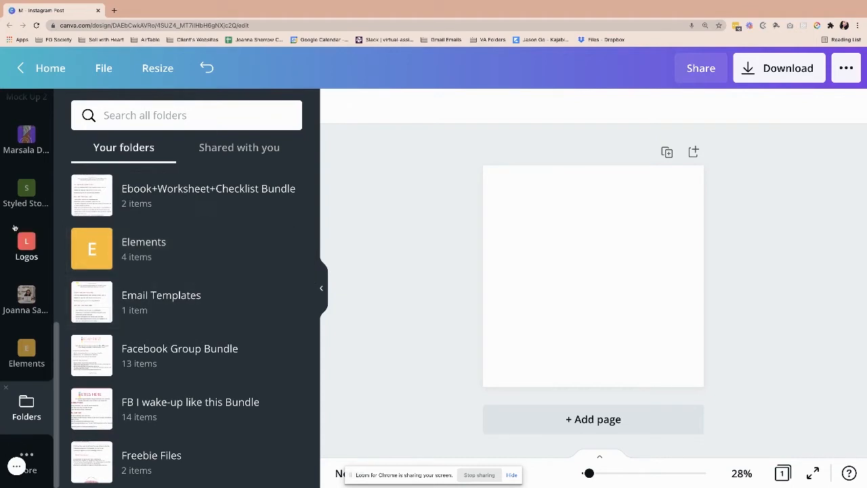
pyautogui.click(27, 167)
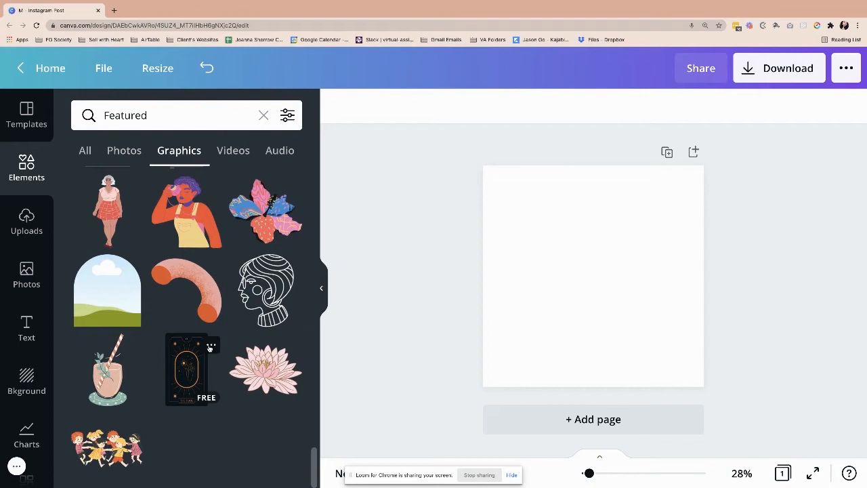
# - Browse all Sketchify graphics through the tarot card's 'View more by Sketchify' option
pyautogui.click(211, 344)
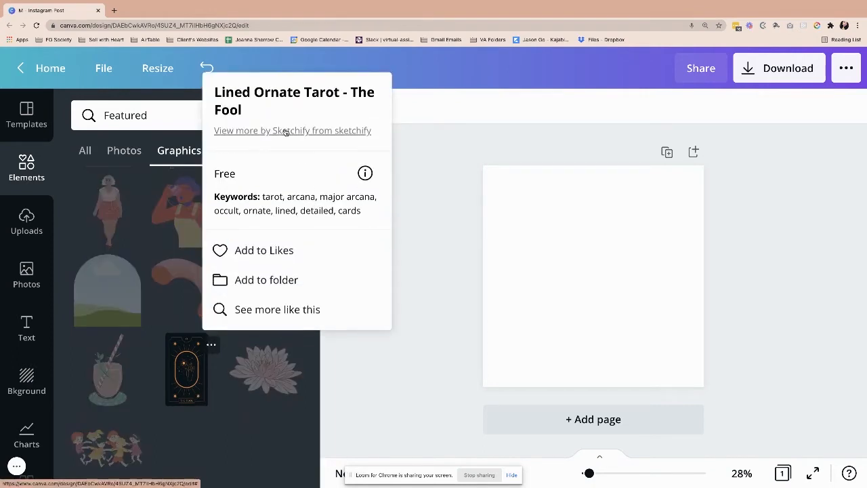
pyautogui.moveTo(309, 161)
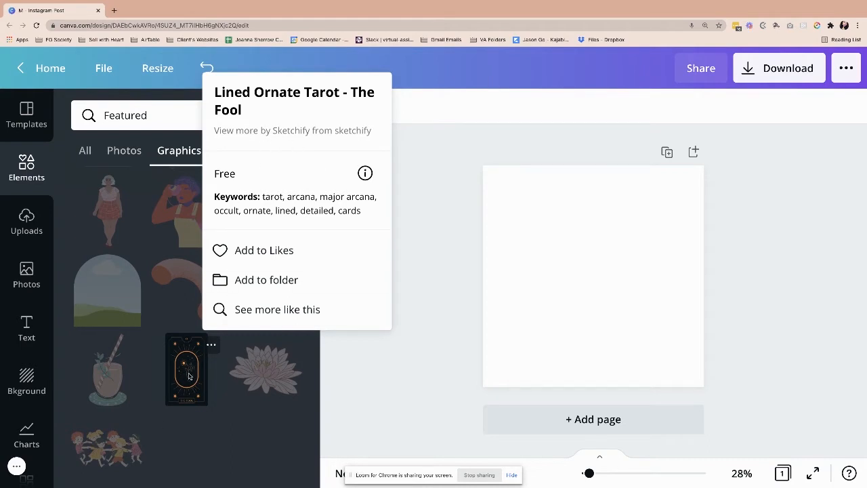
pyautogui.moveTo(292, 130)
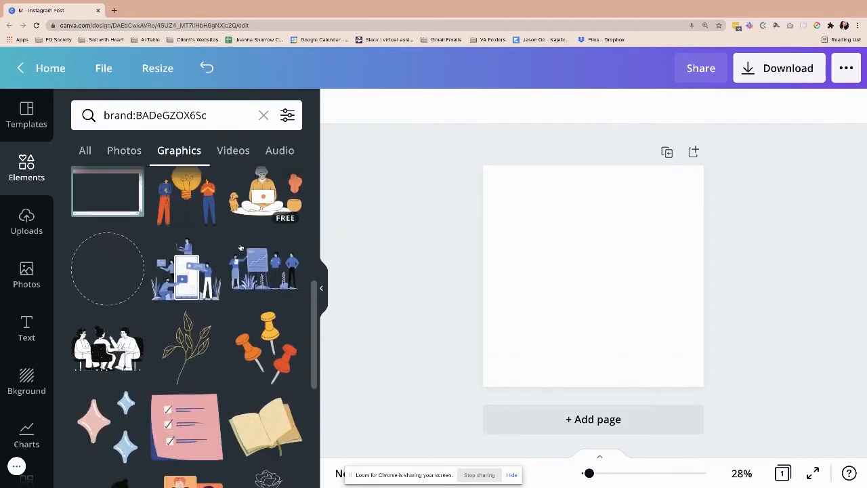
pyautogui.scroll(-3)
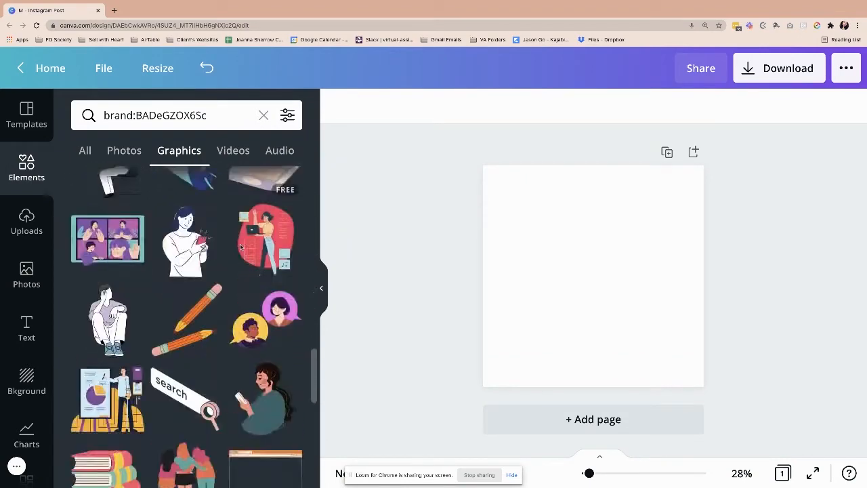
pyautogui.scroll(-3)
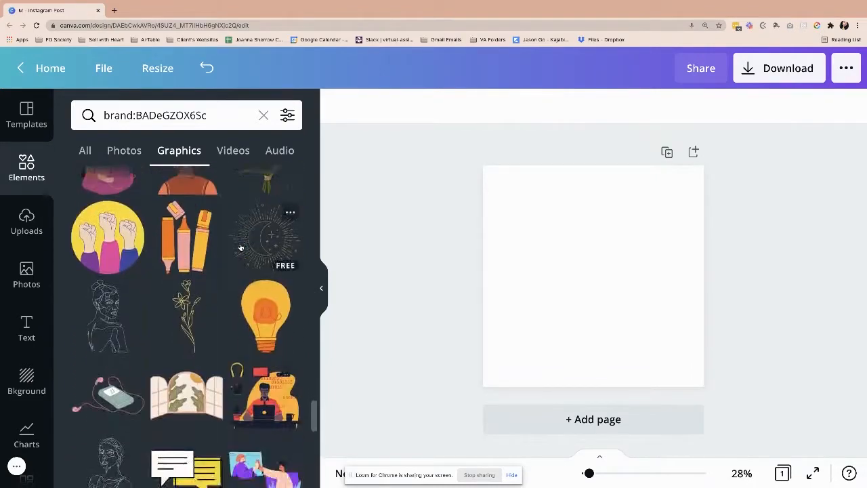
pyautogui.scroll(-3)
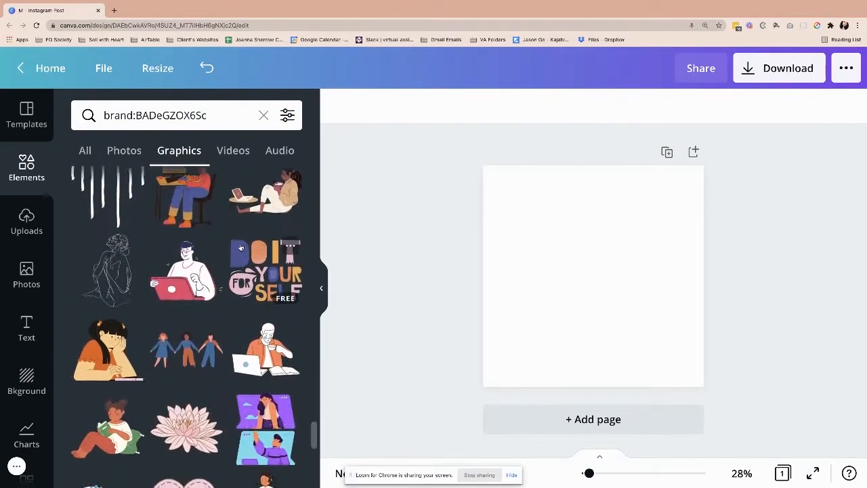
pyautogui.scroll(-3)
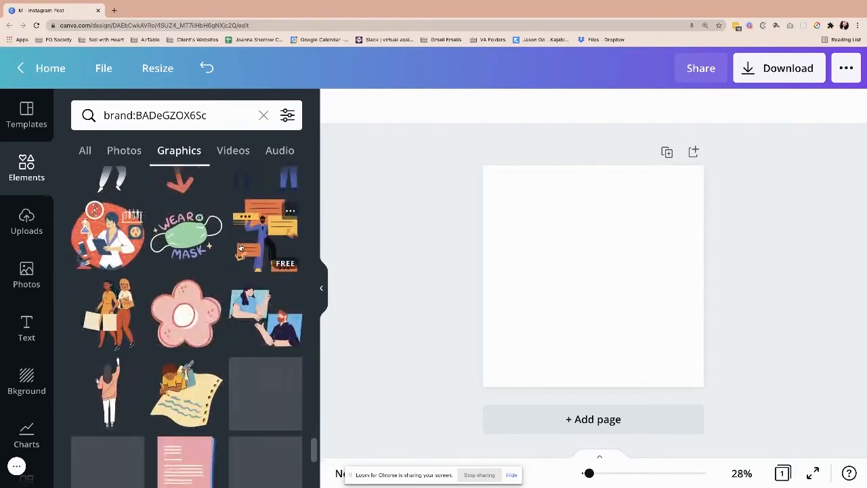
pyautogui.scroll(-3)
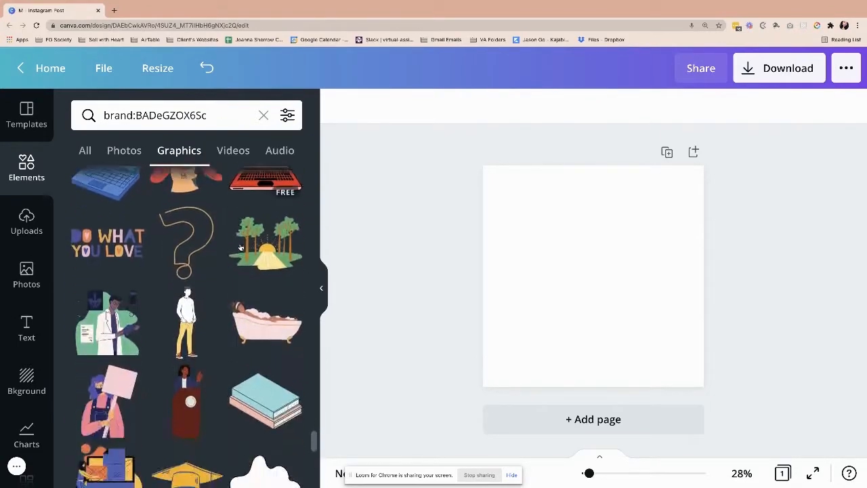
pyautogui.scroll(-3)
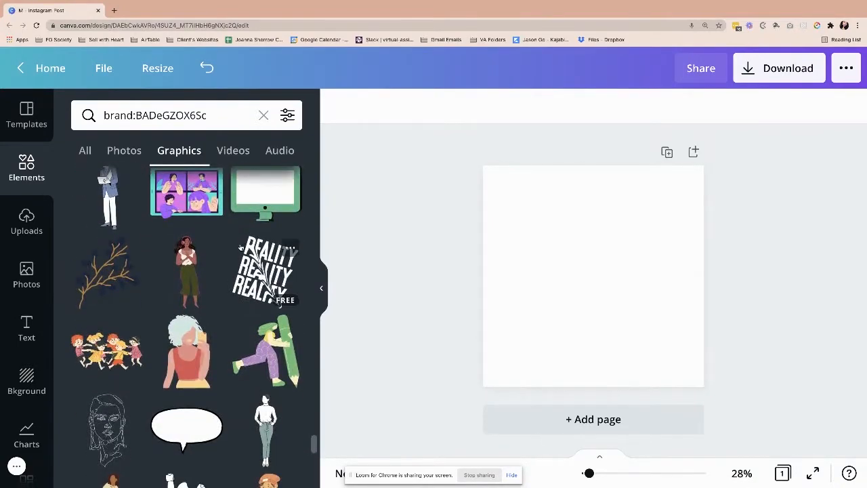
pyautogui.scroll(-3)
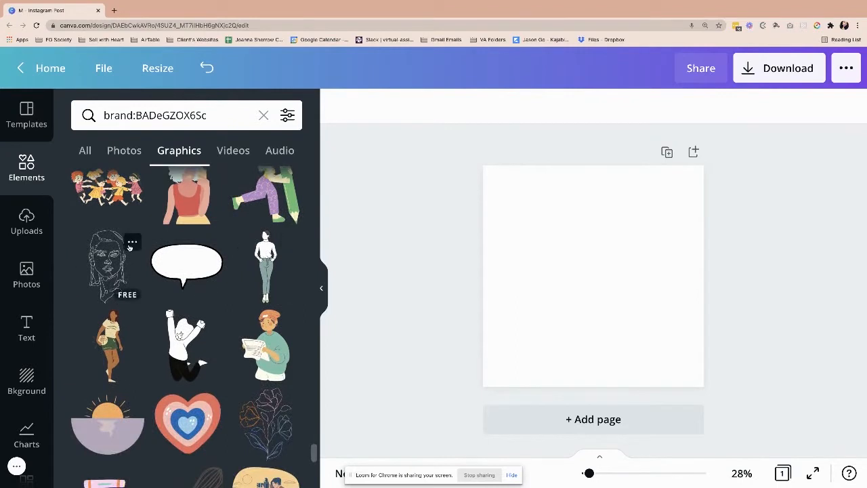
# - Begin filing the line-drawn face graphic by naming a new folder 'Line Images'
pyautogui.click(132, 241)
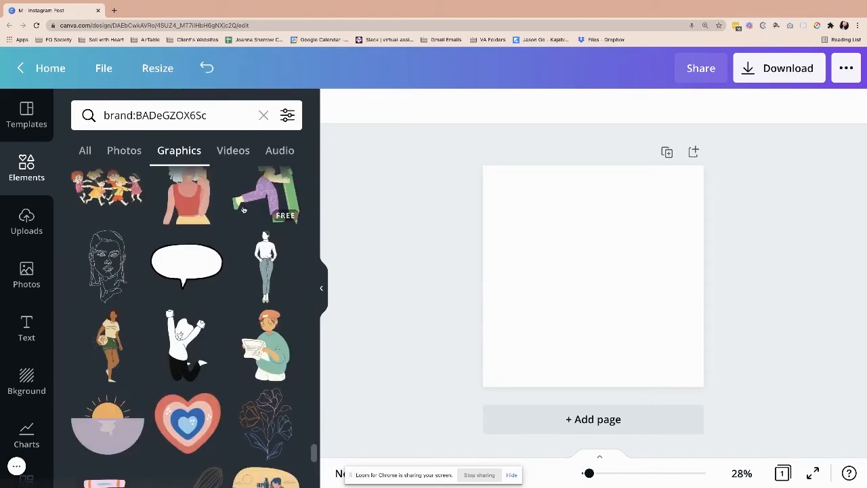
pyautogui.scroll(-3)
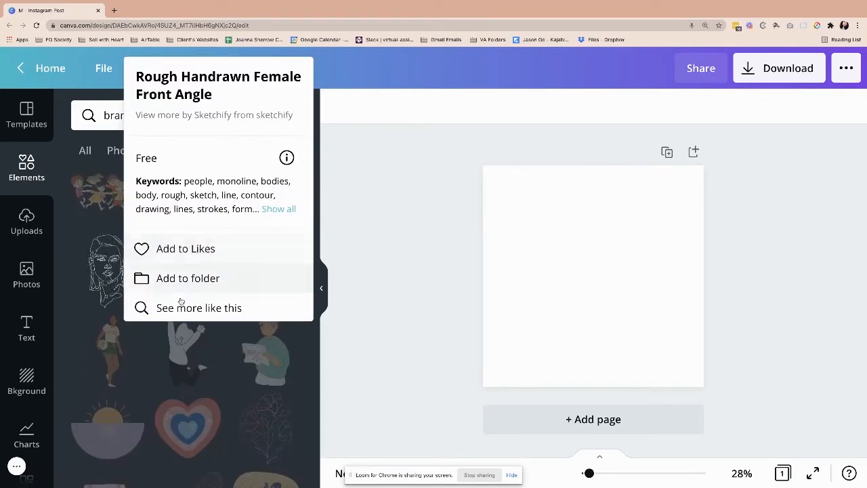
pyautogui.click(188, 278)
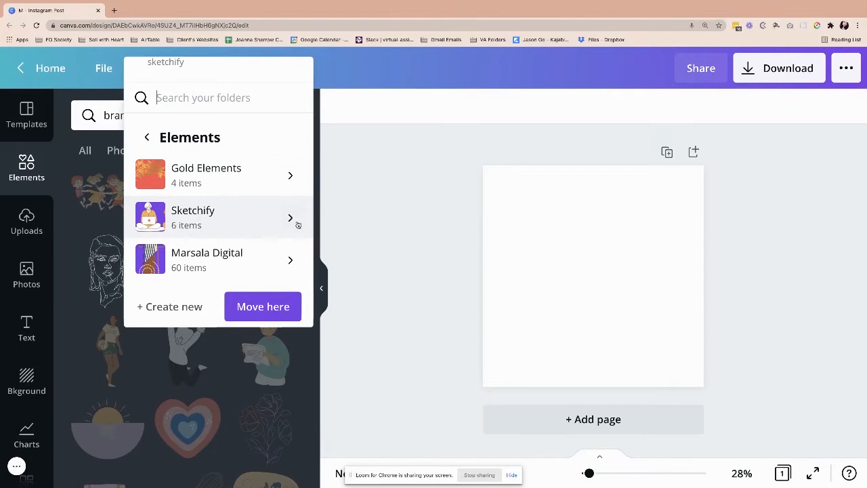
pyautogui.moveTo(290, 218)
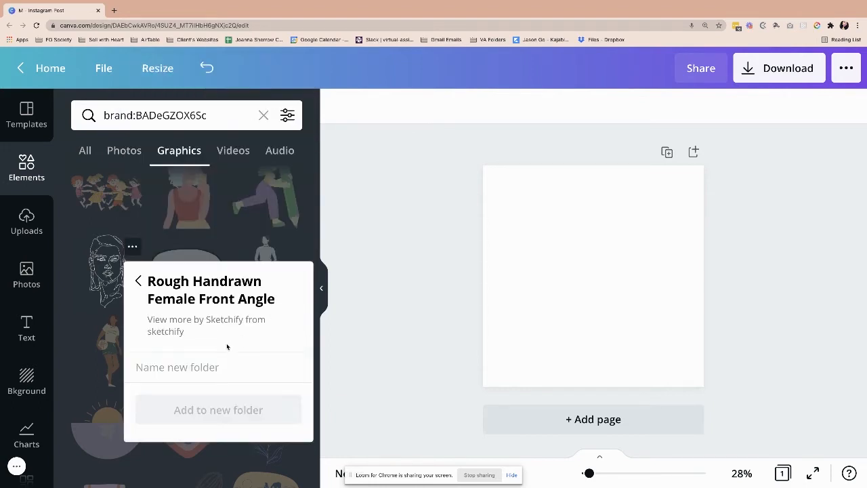
pyautogui.click(190, 366)
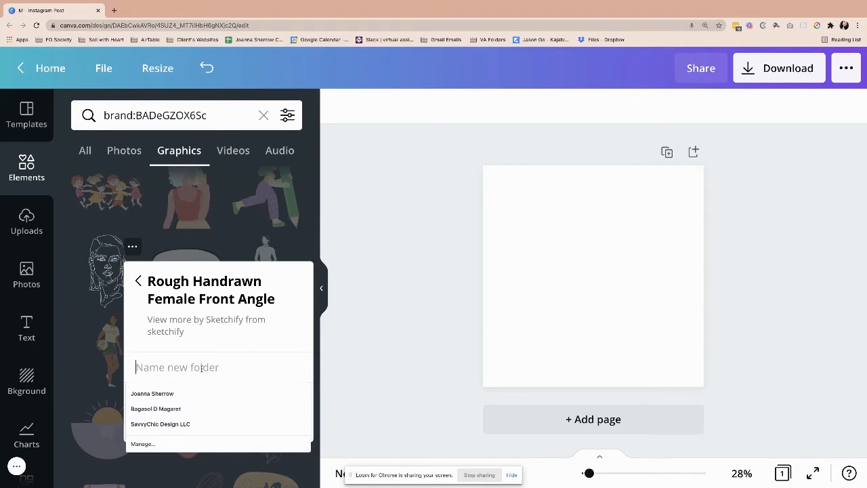
pyautogui.write('Line')
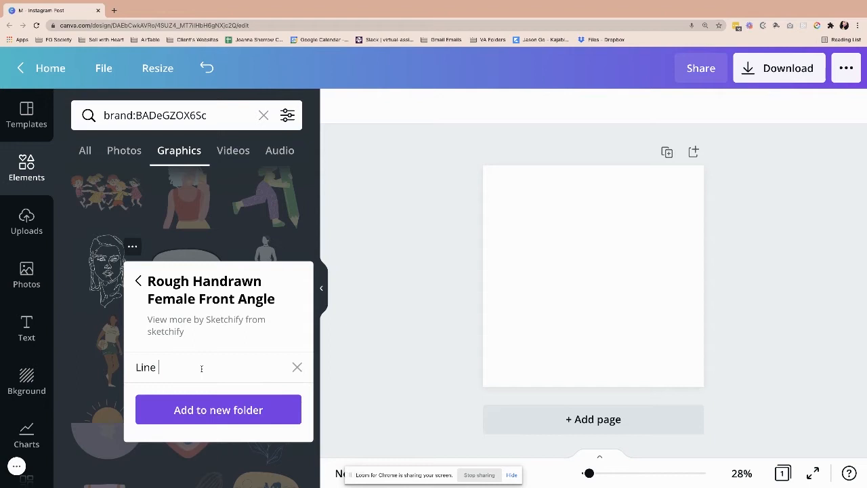
pyautogui.write('Images')
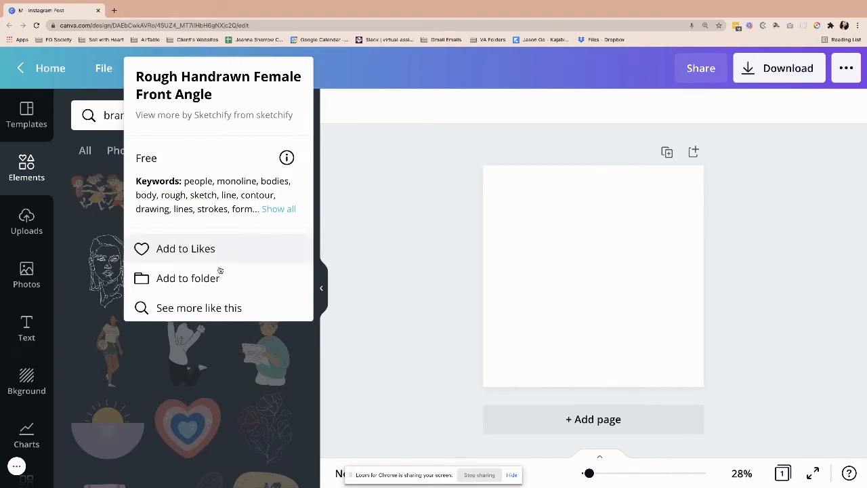
# - Search folders for 'elem' and file the graphic into Elements > Sketchify
pyautogui.click(187, 277)
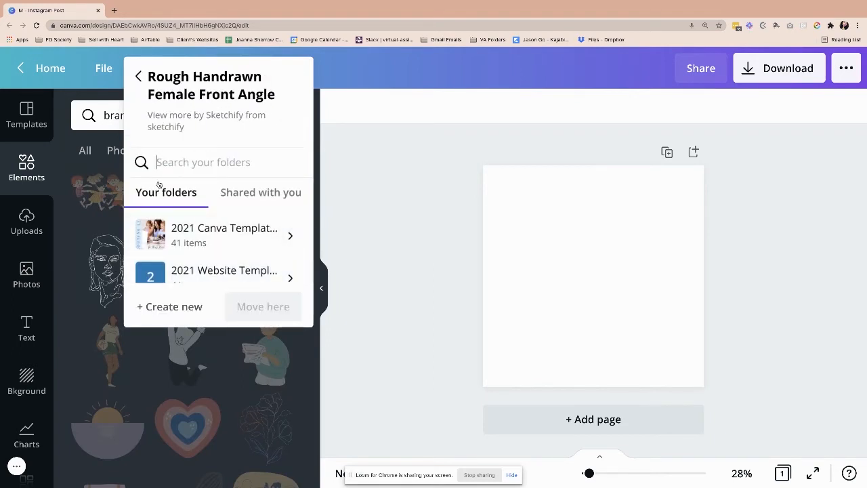
pyautogui.write('elem')
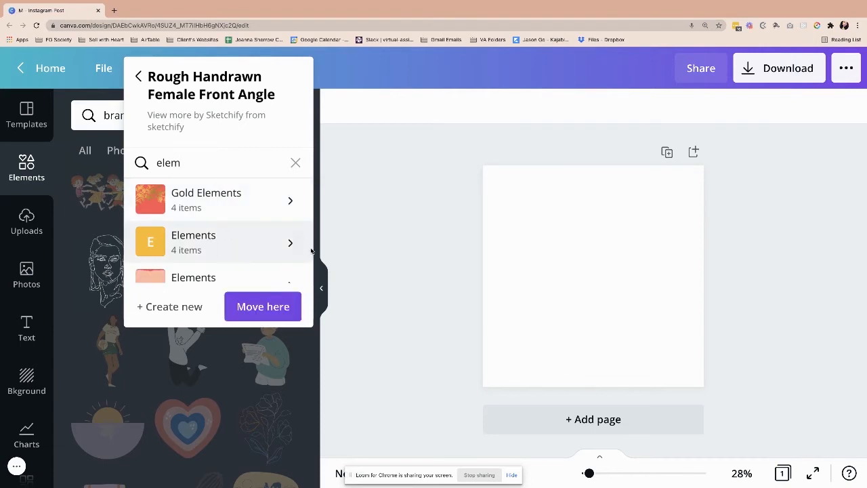
pyautogui.click(146, 75)
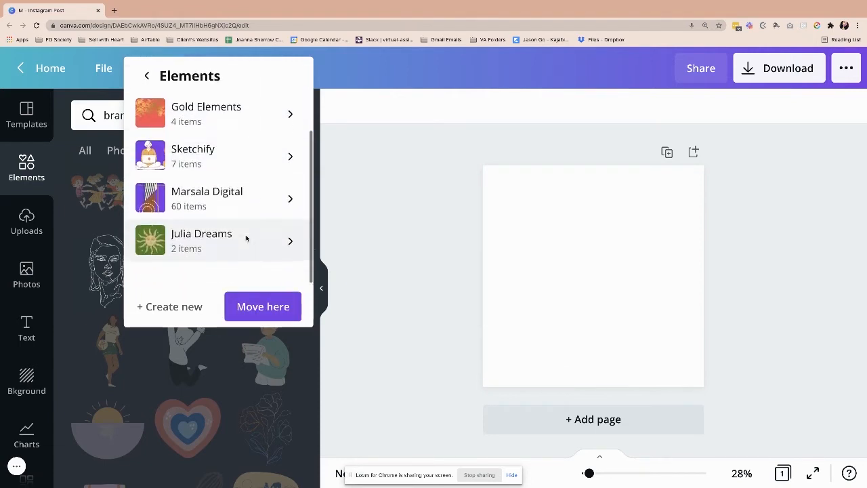
pyautogui.click(204, 155)
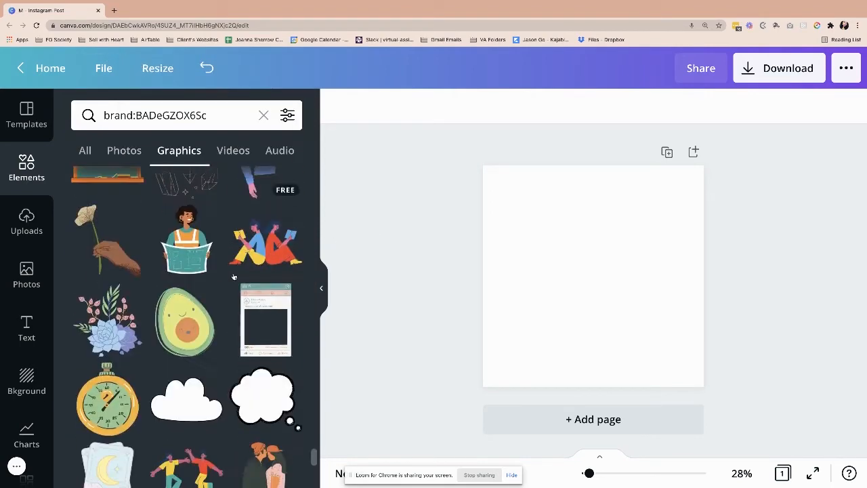
# - Search folders for 'elem' and open Elements for the Rough Handrawn Isolated Back graphic
pyautogui.scroll(-3)
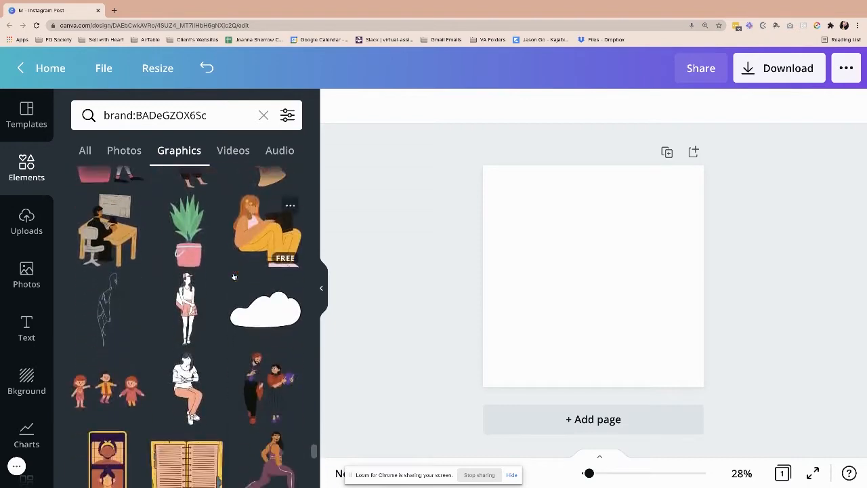
pyautogui.scroll(-3)
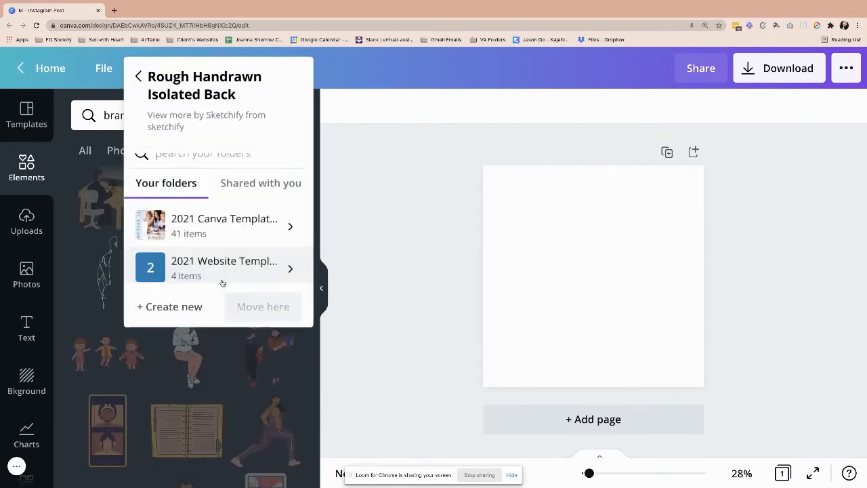
pyautogui.write('elem')
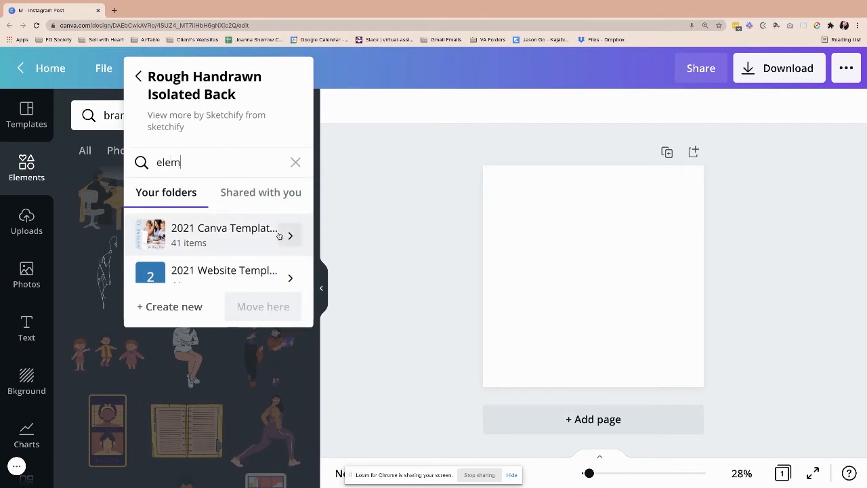
pyautogui.click(290, 235)
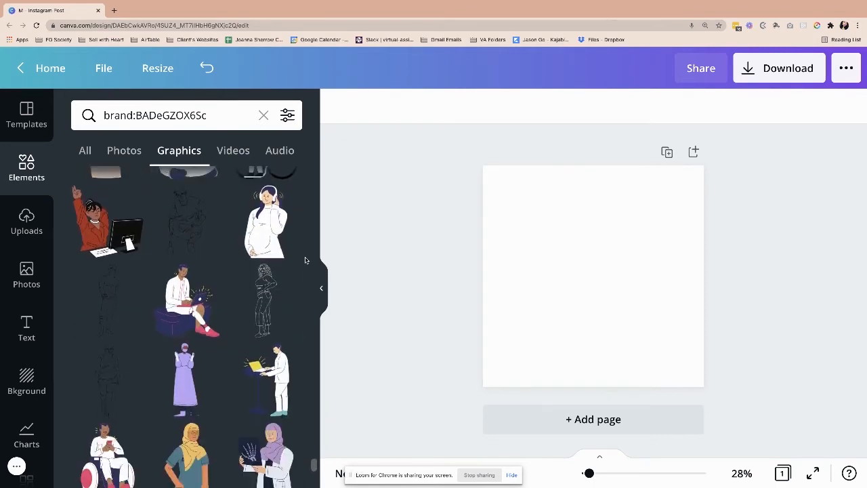
pyautogui.scroll(-3)
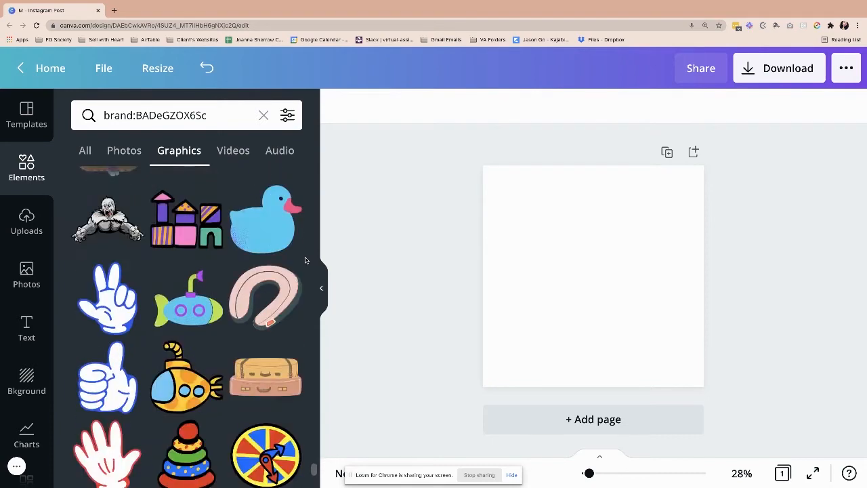
pyautogui.scroll(-3)
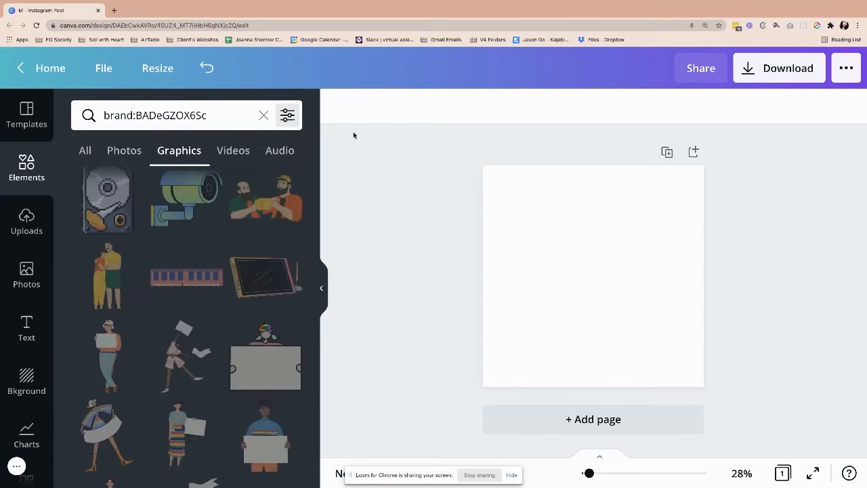
# - Clear the creator search and return to the Graphics section of Elements
pyautogui.click(262, 116)
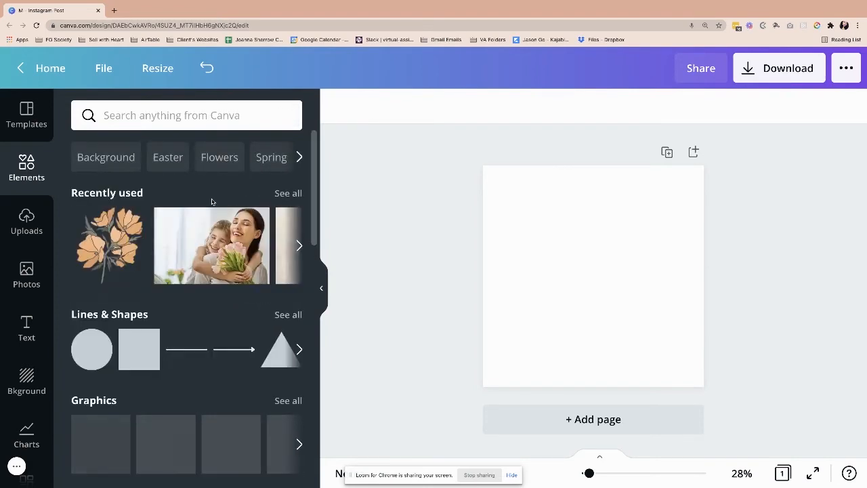
pyautogui.scroll(-3)
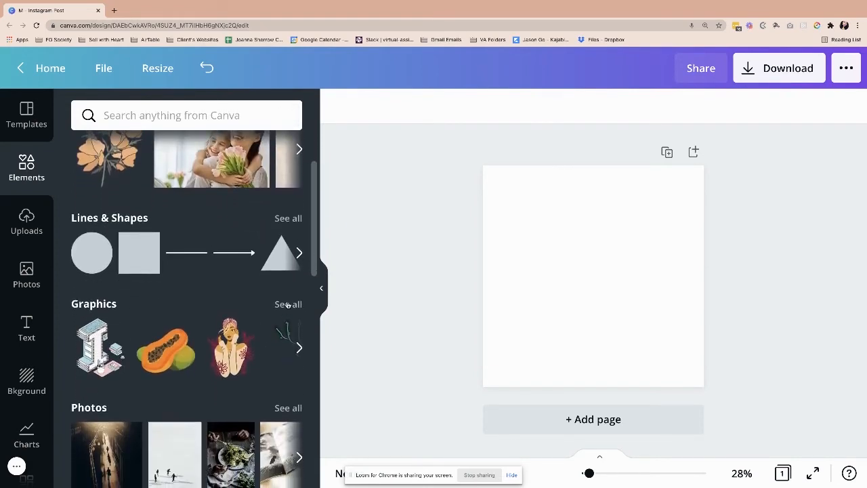
pyautogui.click(288, 304)
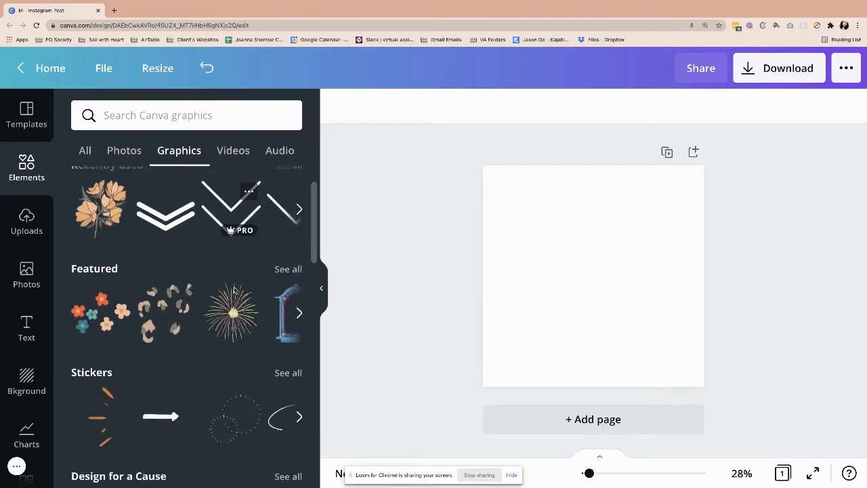
pyautogui.scroll(-3)
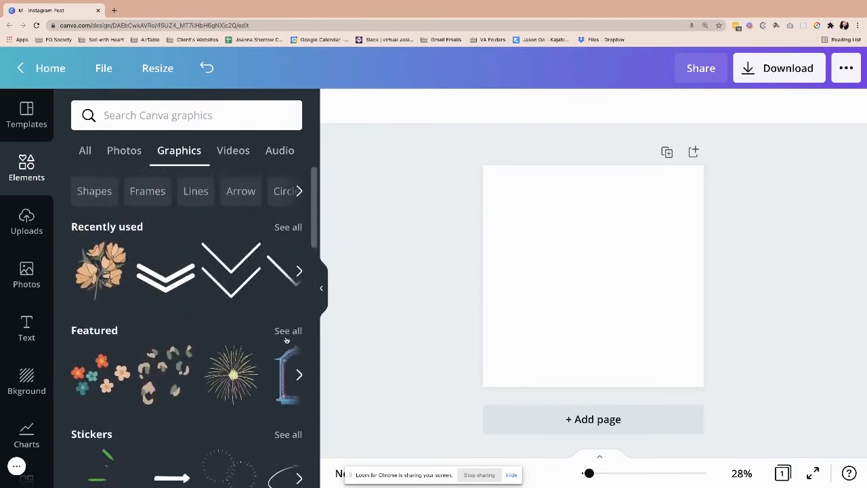
# - Show all Featured graphics and scroll through them
pyautogui.click(288, 330)
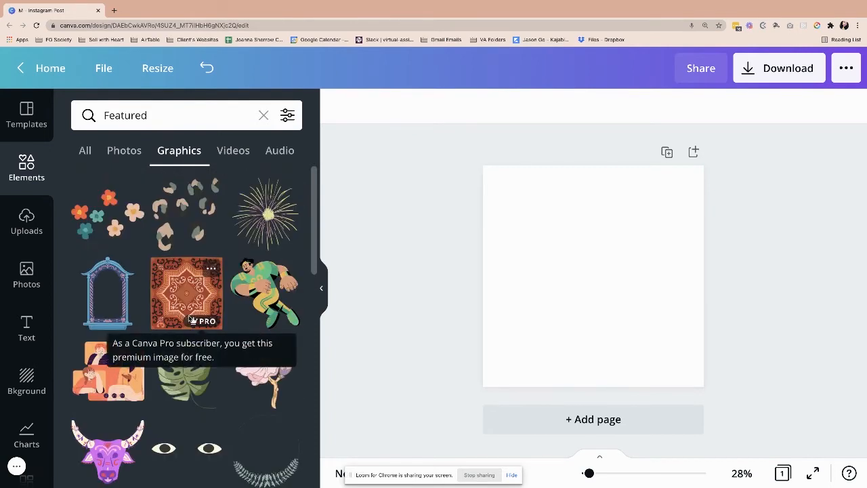
pyautogui.scroll(-3)
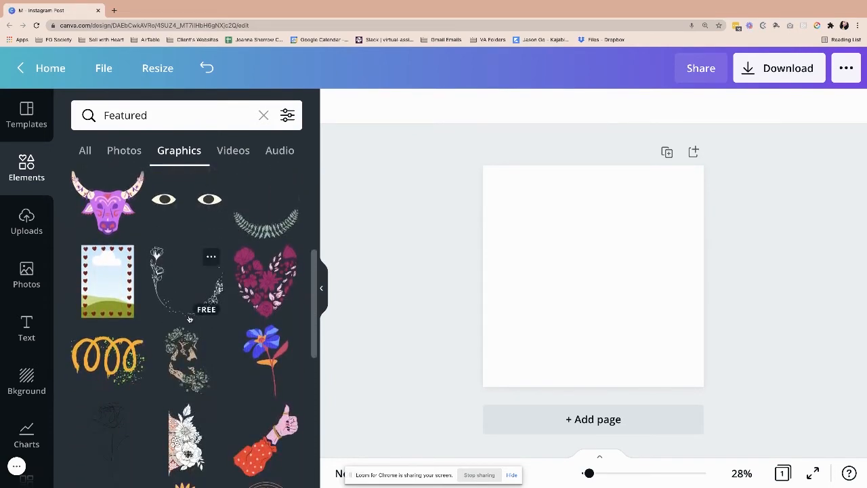
pyautogui.scroll(-3)
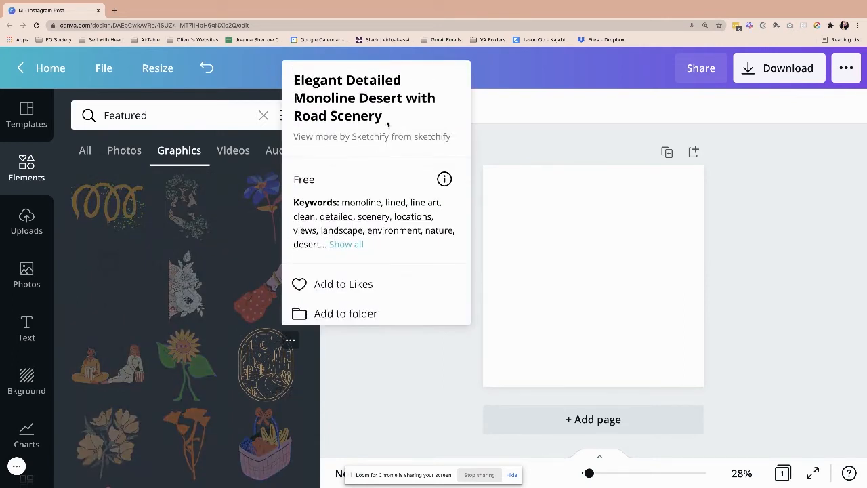
pyautogui.moveTo(149, 291)
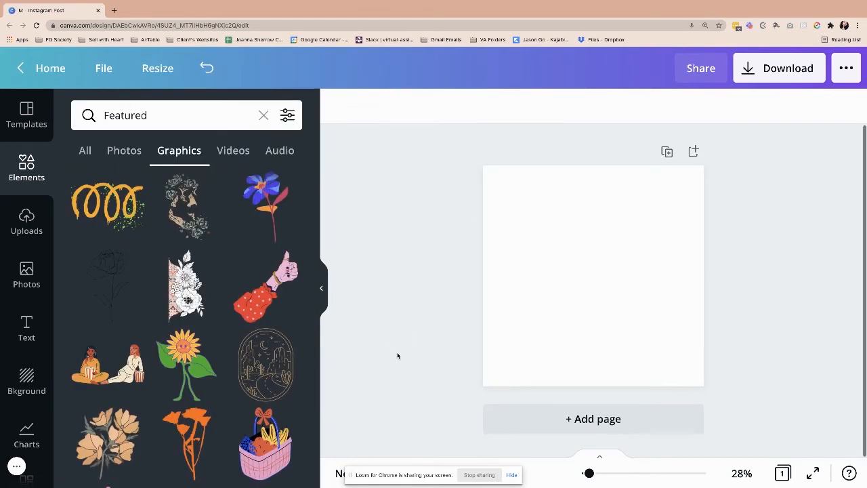
pyautogui.scroll(-3)
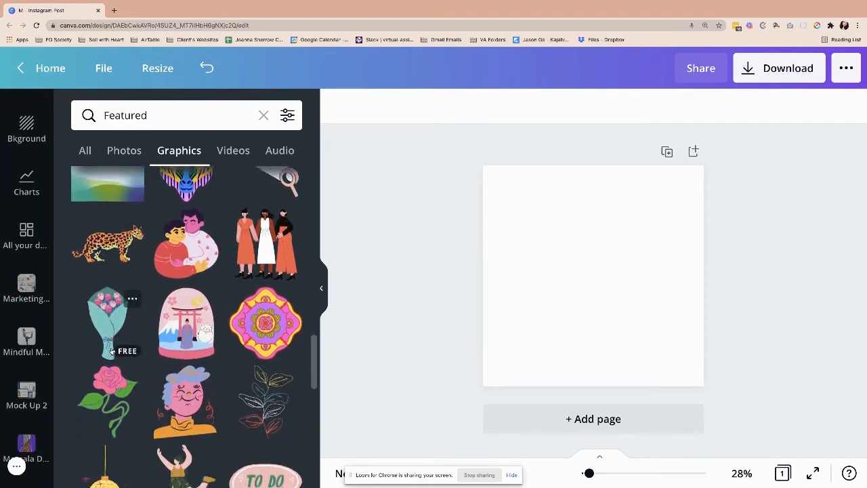
pyautogui.scroll(-3)
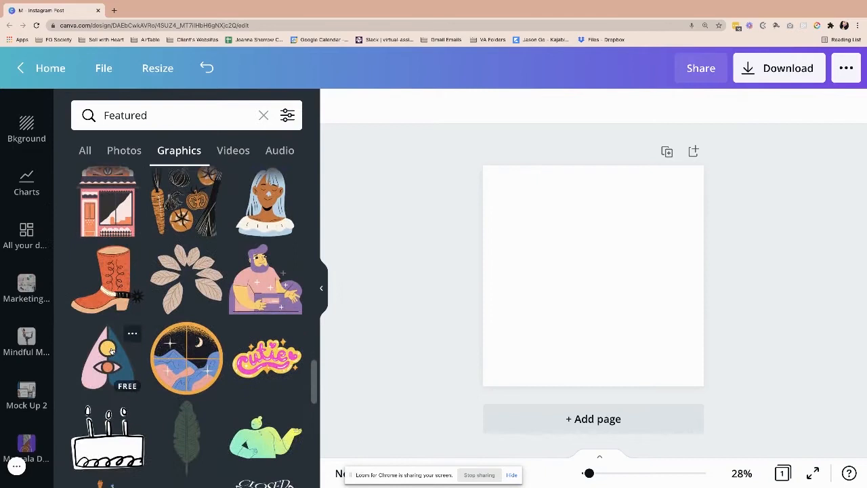
pyautogui.scroll(-3)
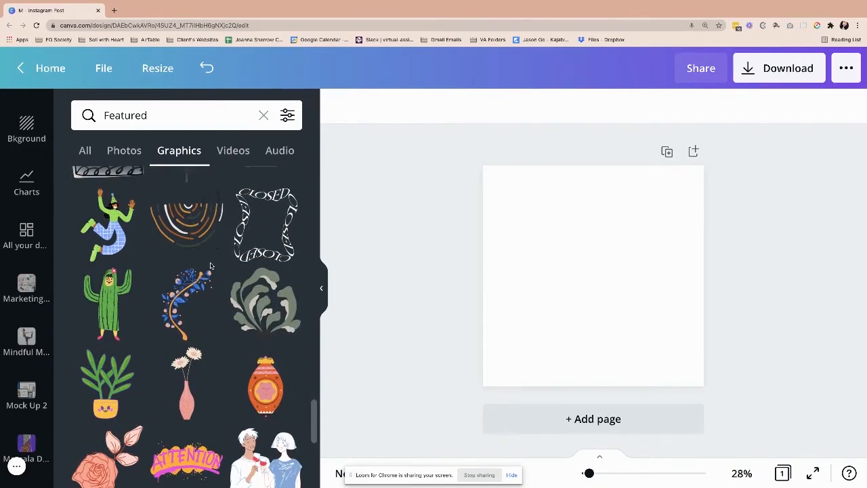
pyautogui.scroll(-3)
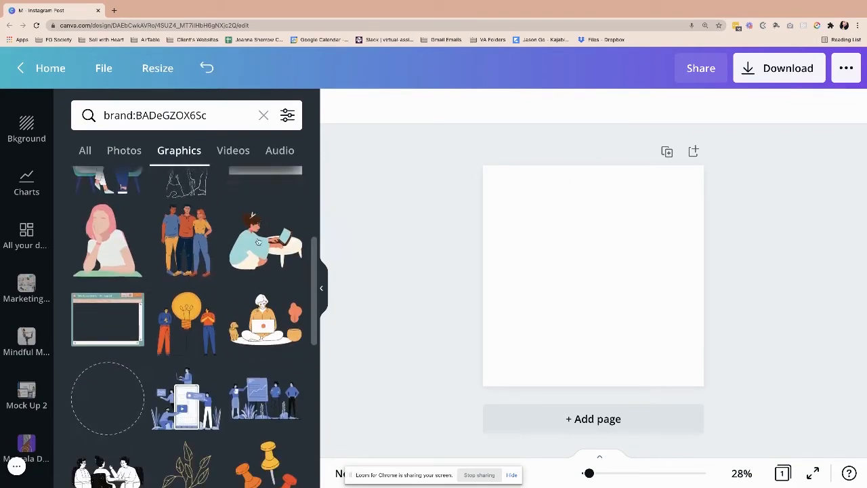
# - Switch the creator's brand search results to Photos and scroll through them
pyautogui.click(124, 151)
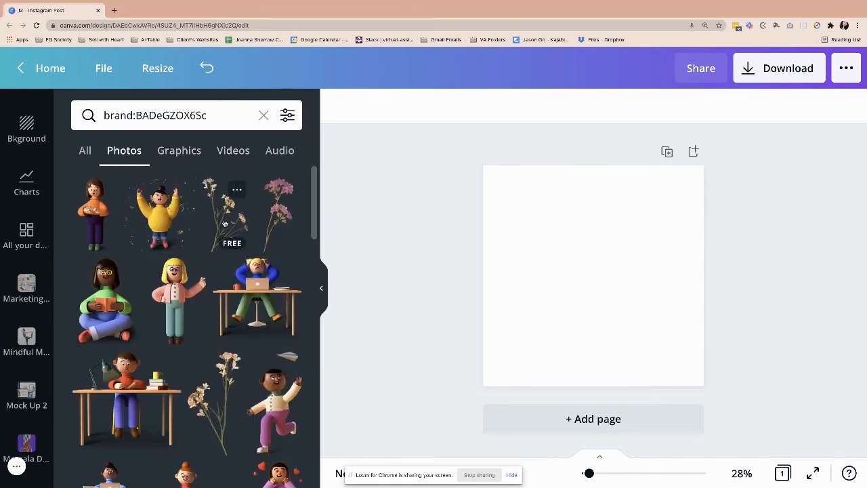
pyautogui.scroll(-3)
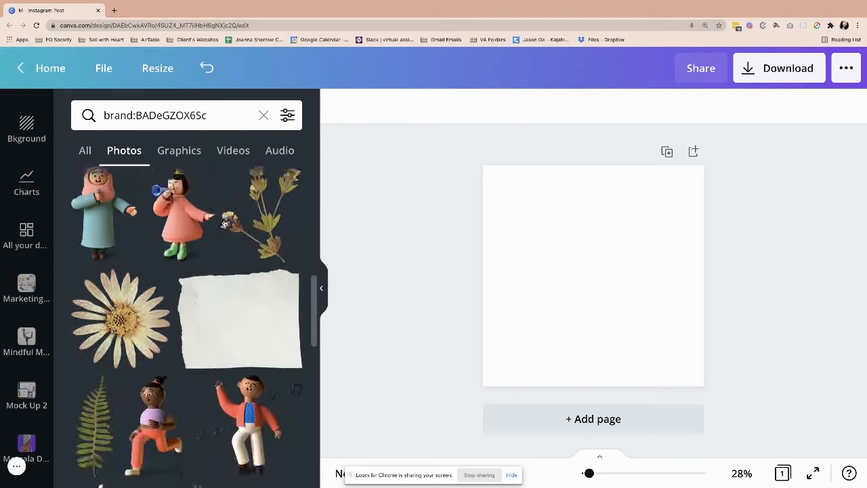
pyautogui.scroll(-3)
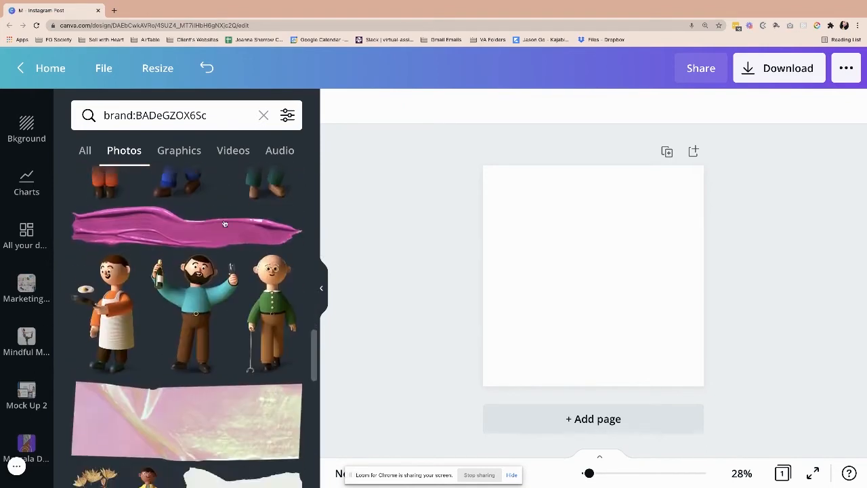
pyautogui.scroll(-3)
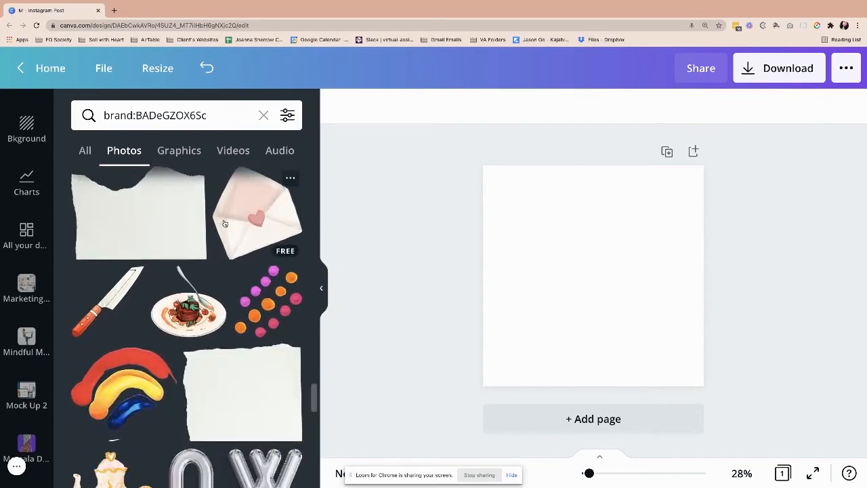
pyautogui.scroll(-3)
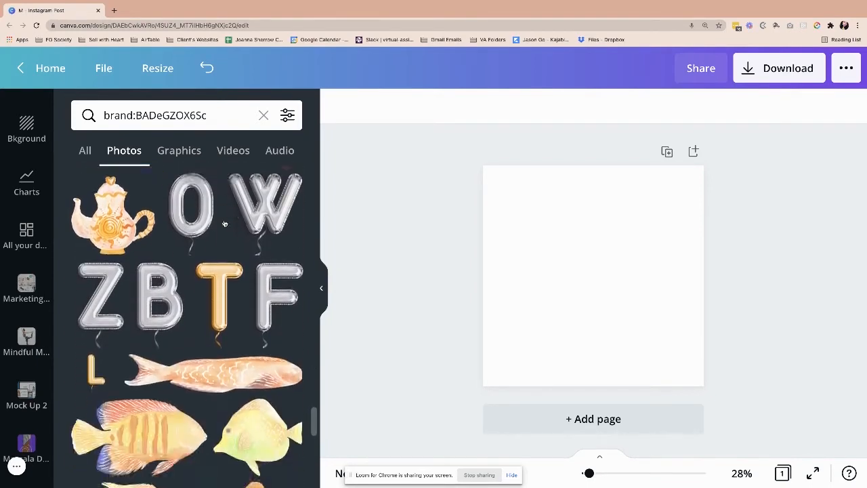
pyautogui.scroll(-3)
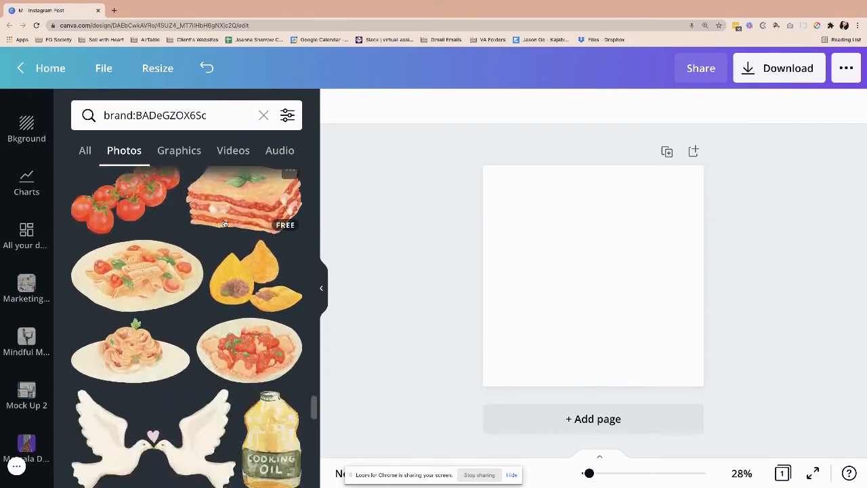
pyautogui.scroll(-3)
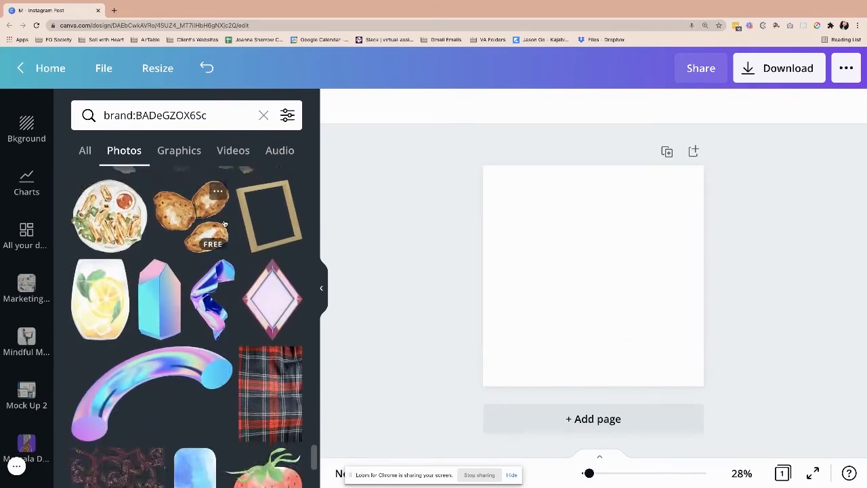
pyautogui.scroll(-3)
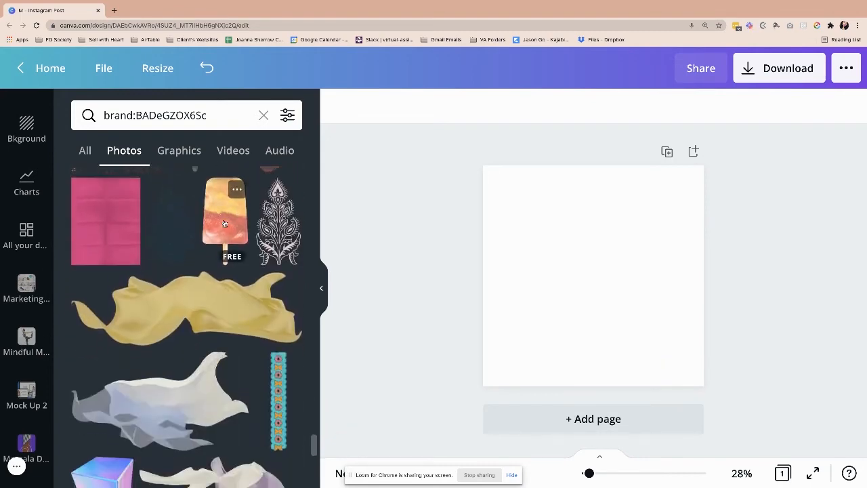
pyautogui.scroll(-3)
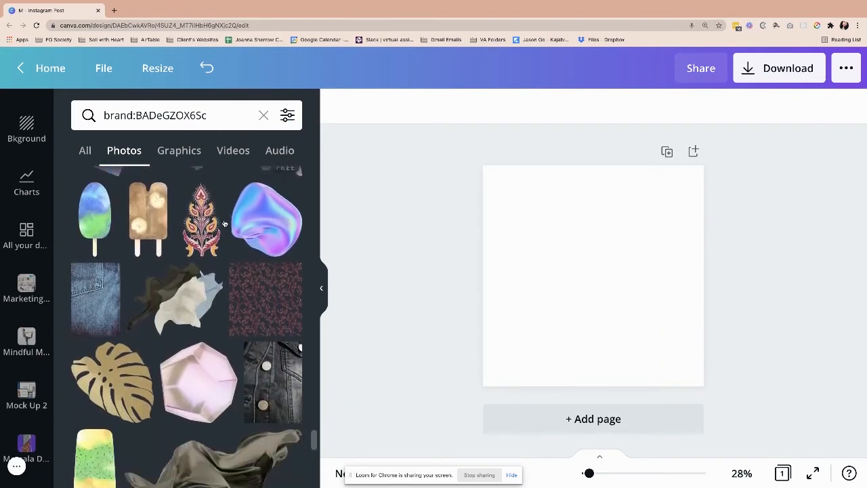
pyautogui.scroll(-3)
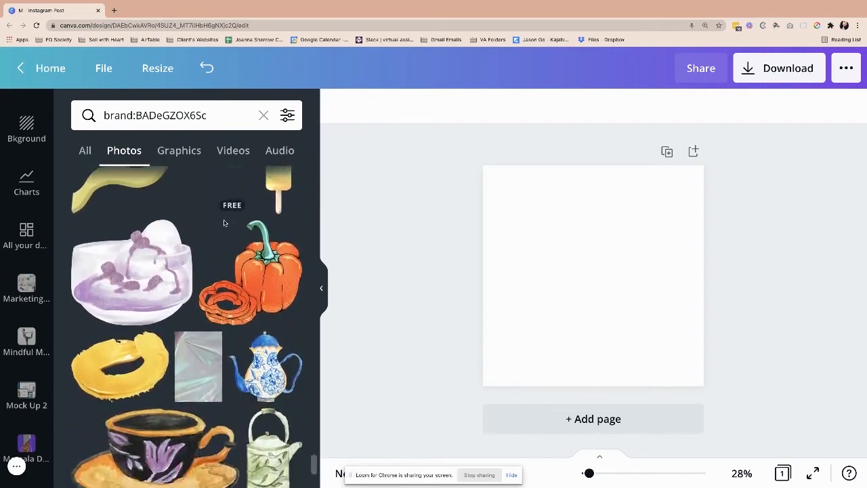
pyautogui.scroll(-3)
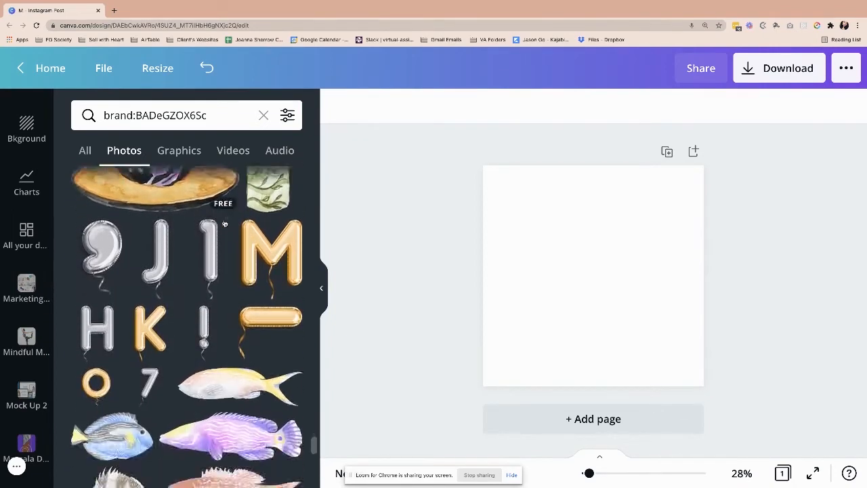
pyautogui.scroll(-3)
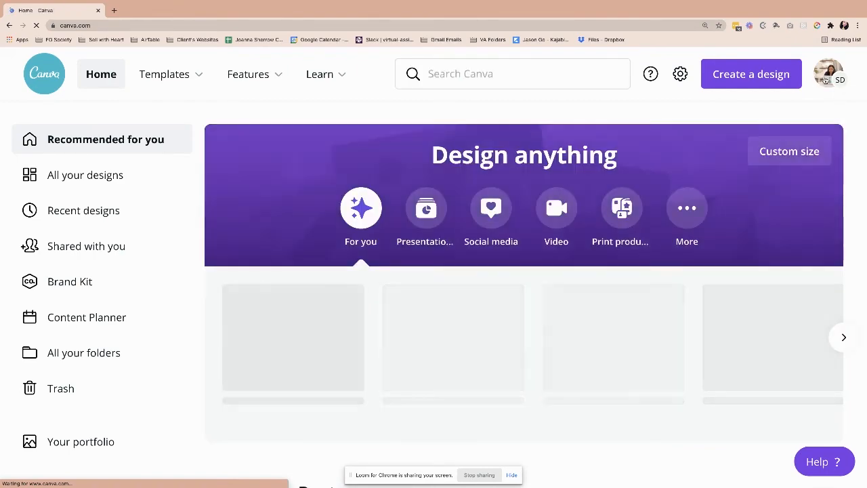
# - Open the SavvyChic Design public profile from the account menu and zoom the browser to 90%
pyautogui.click(828, 74)
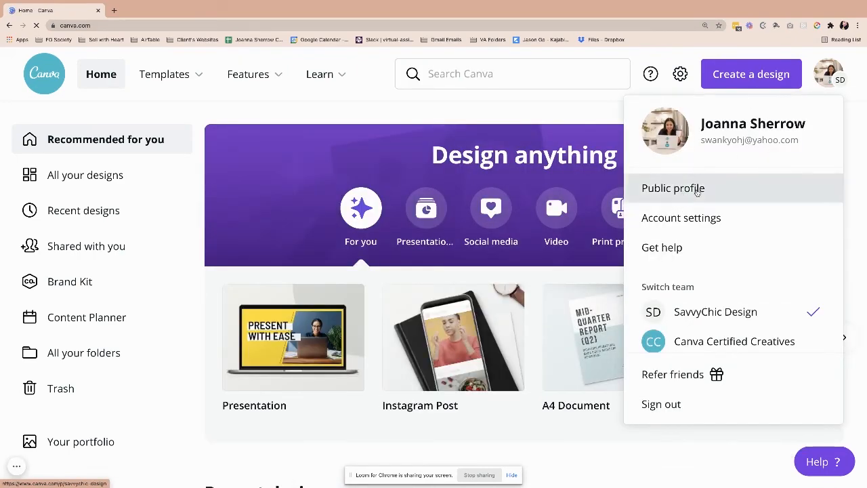
pyautogui.click(673, 188)
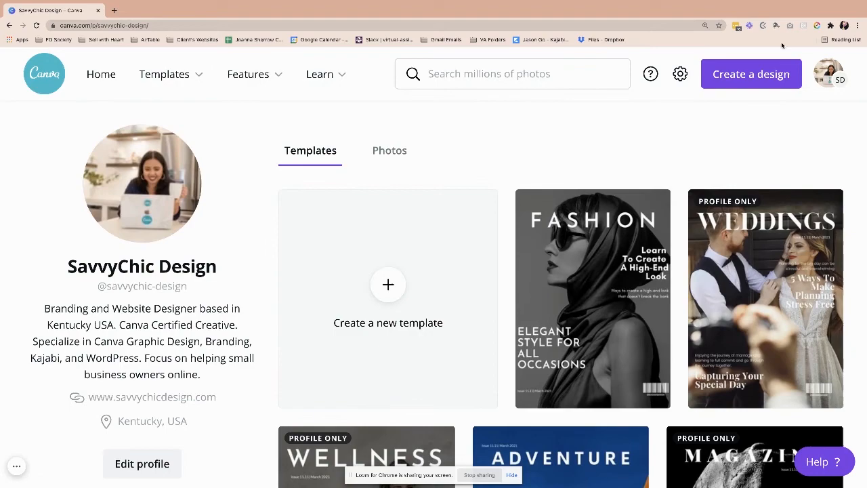
pyautogui.click(857, 25)
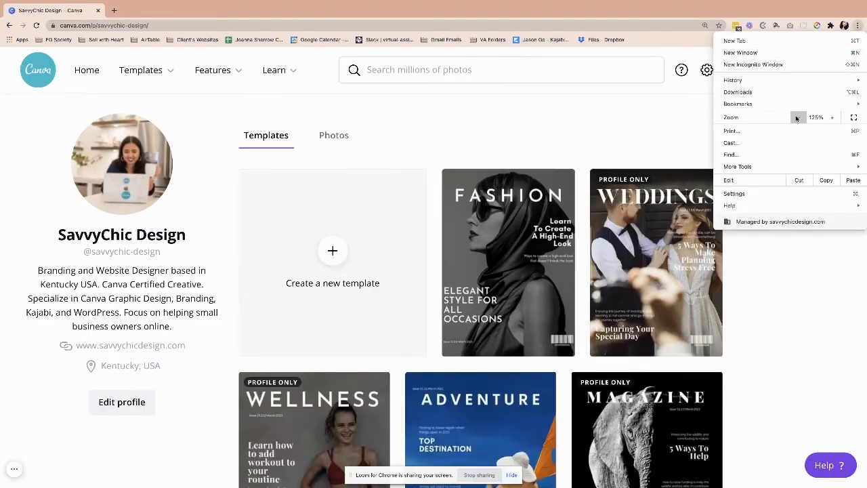
pyautogui.click(798, 117)
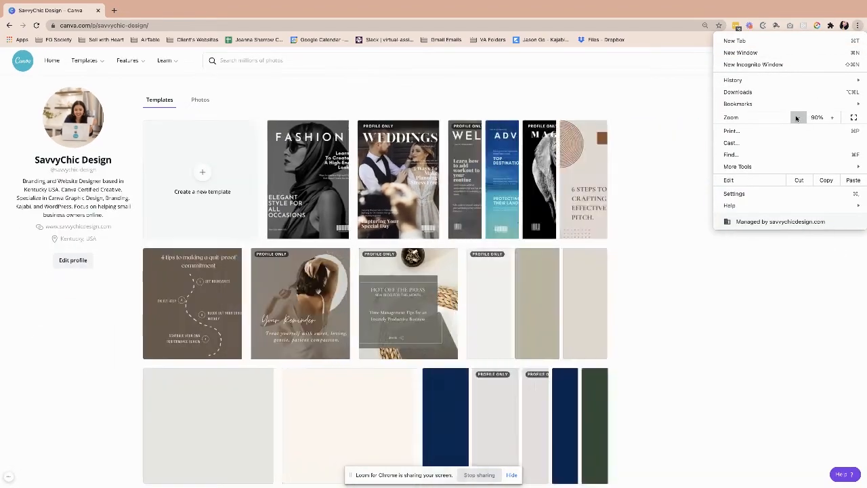
pyautogui.click(652, 102)
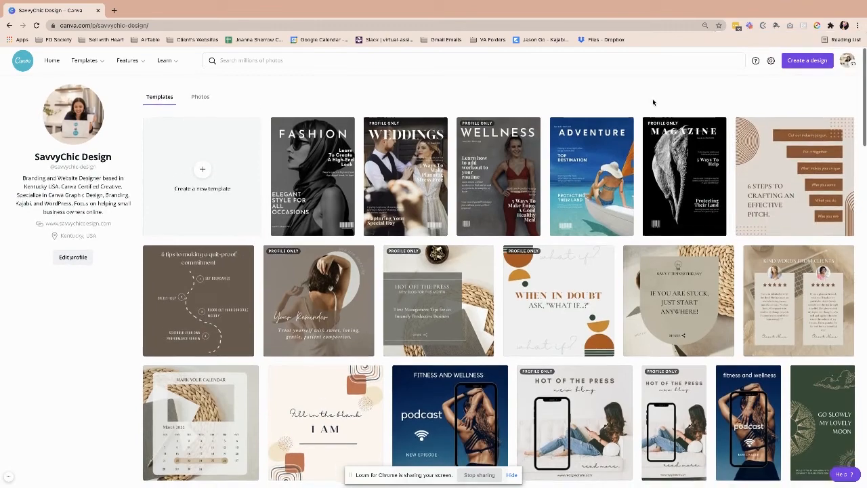
# - Scroll through the profile's published templates
pyautogui.scroll(-3)
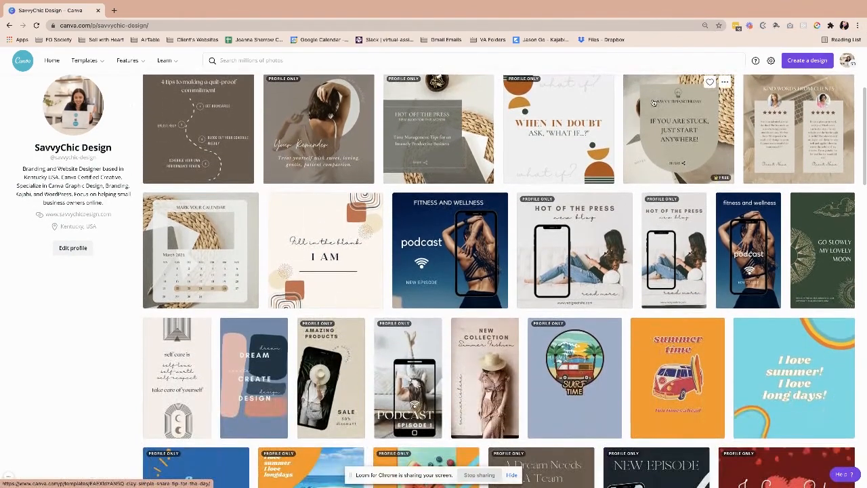
pyautogui.scroll(-3)
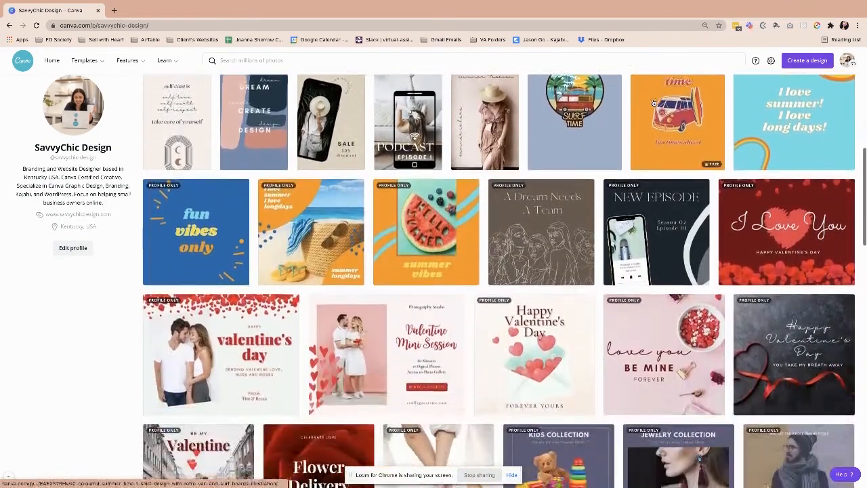
pyautogui.scroll(-3)
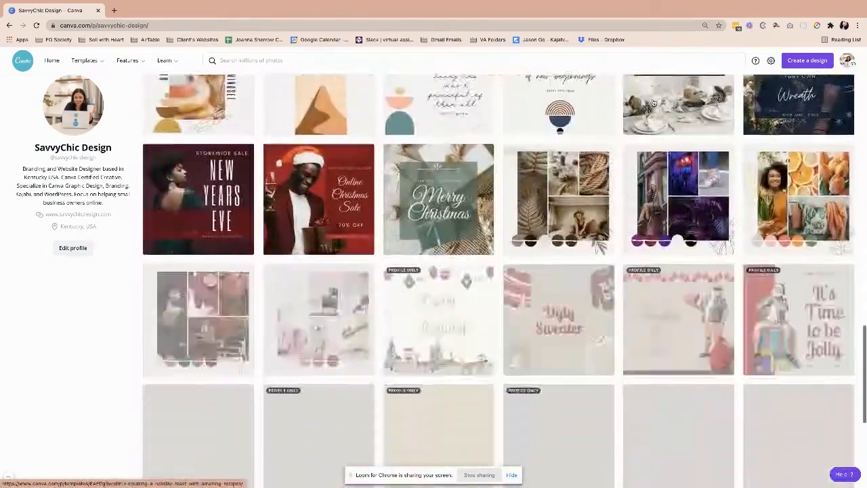
pyautogui.click(159, 107)
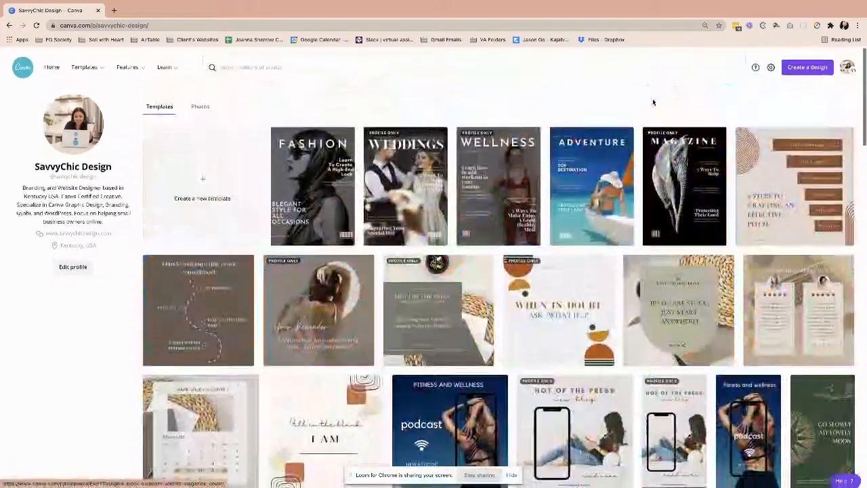